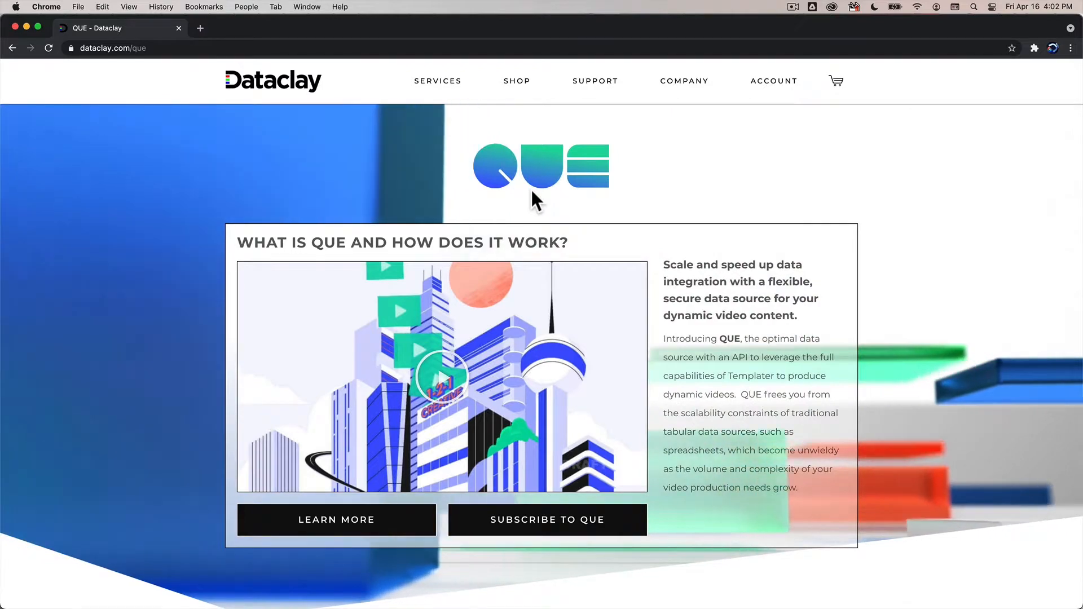
Scroll the QUE page past Templates, Jobs, Satellites and Key Benefits to 'Monitor your operational metrics'
left_click(517, 80)
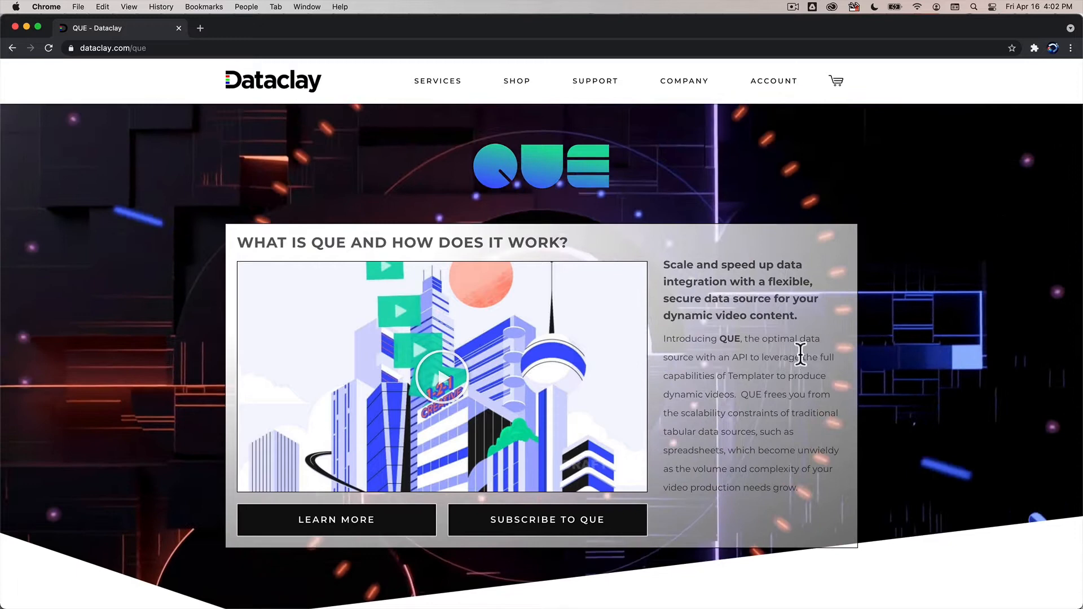
scroll("down", 3)
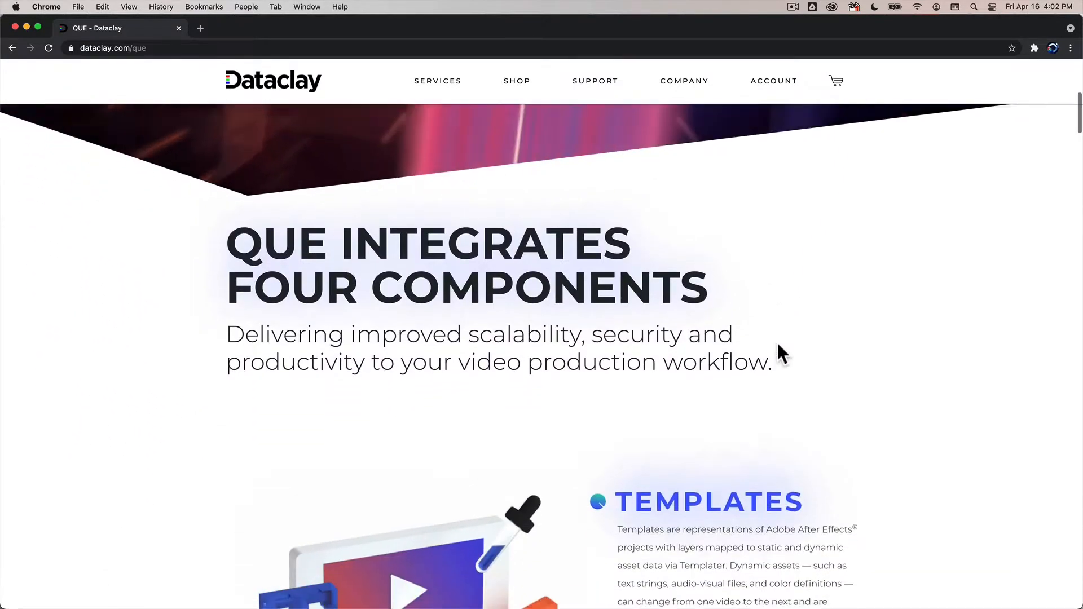
scroll("down", 3)
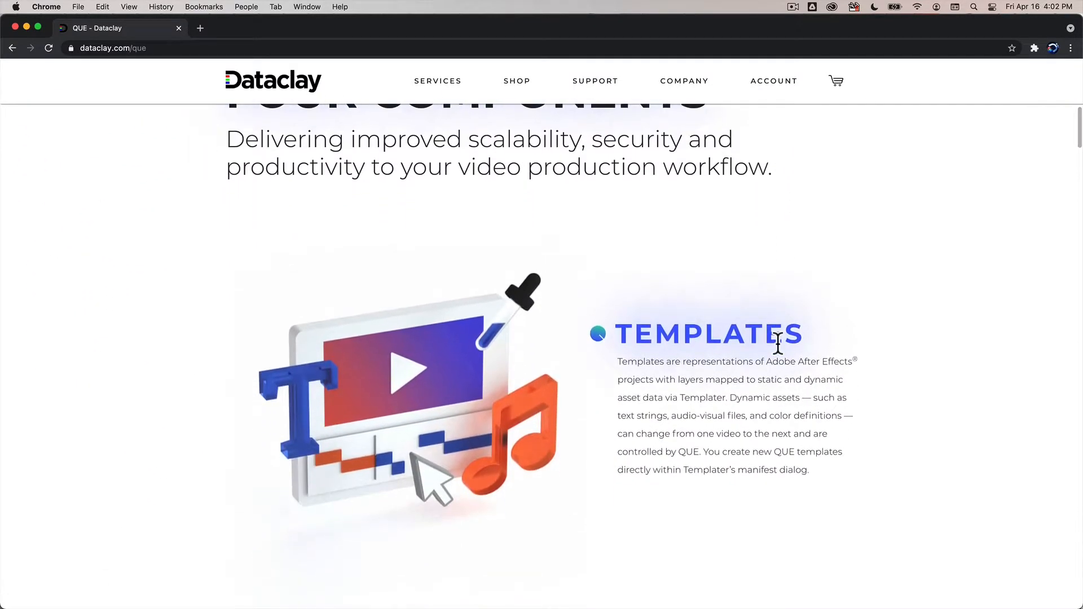
scroll("down", 3)
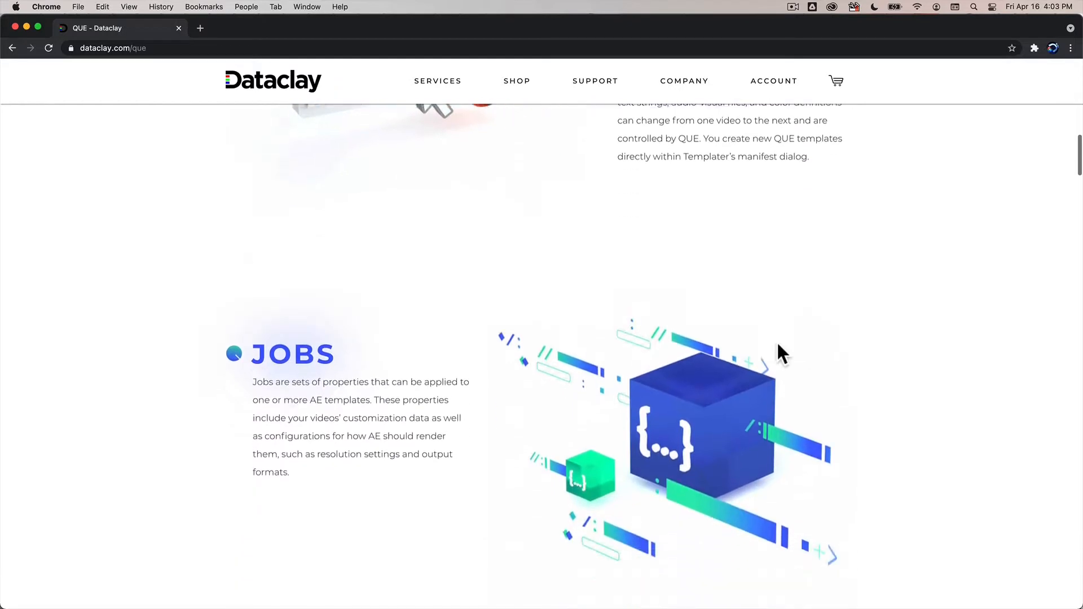
scroll("down", 3)
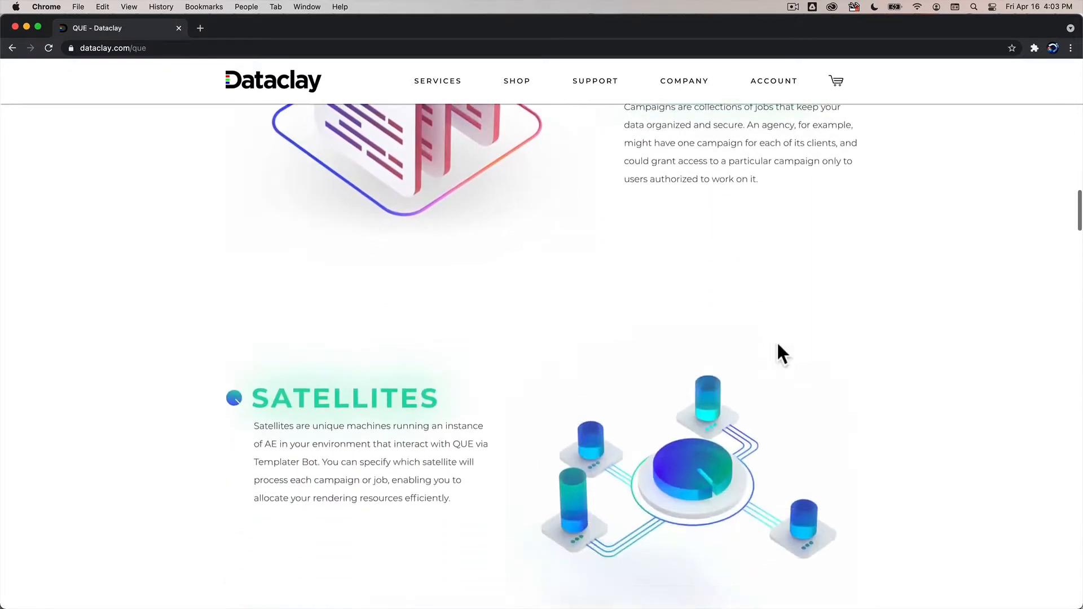
scroll("down", 3)
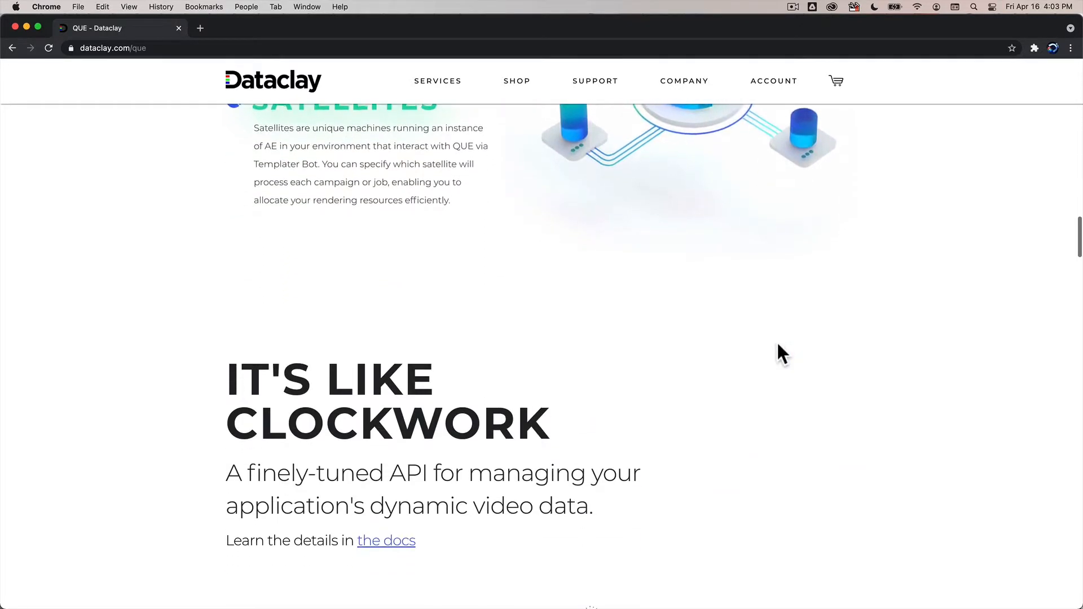
scroll("down", 3)
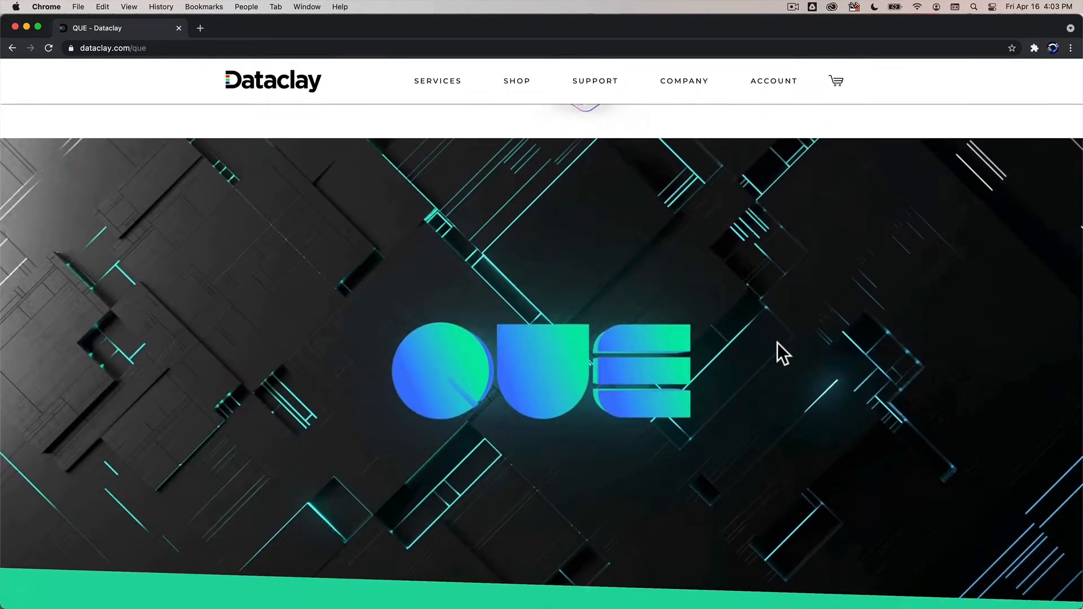
scroll("down", 3)
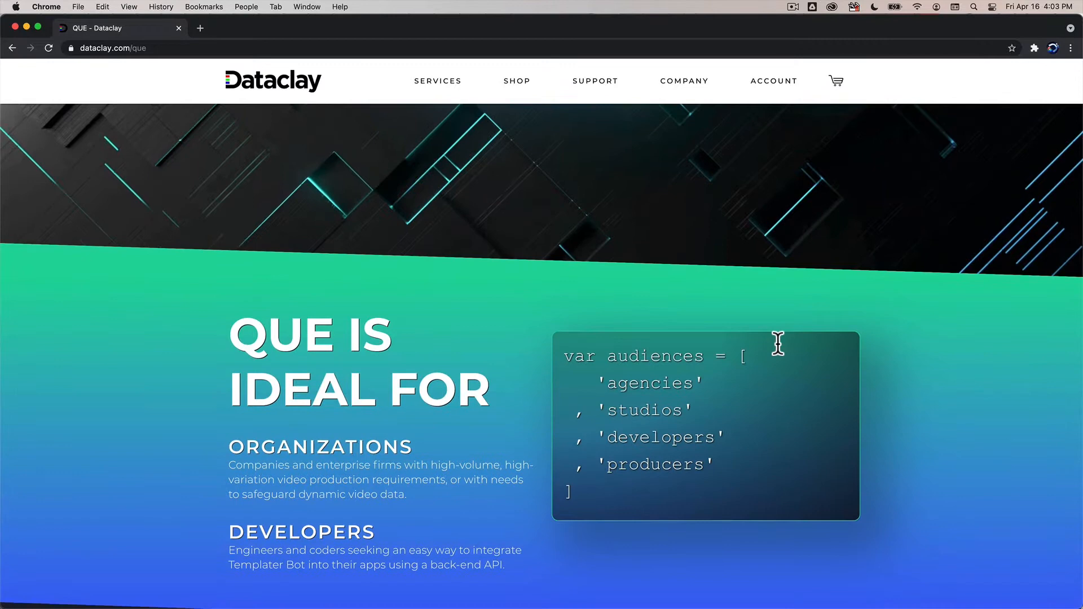
scroll("down", 3)
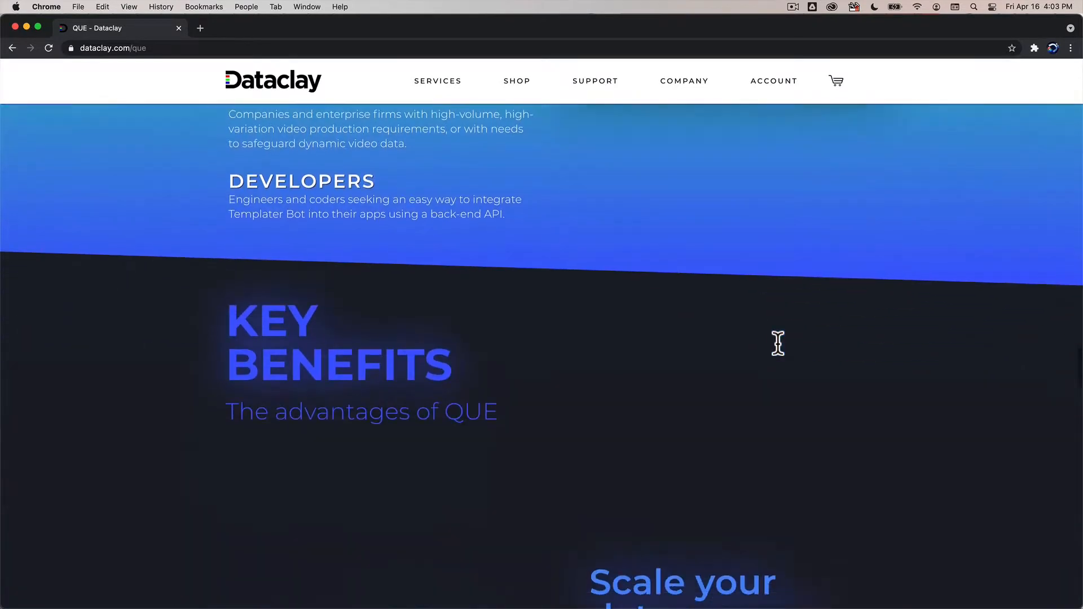
scroll("down", 3)
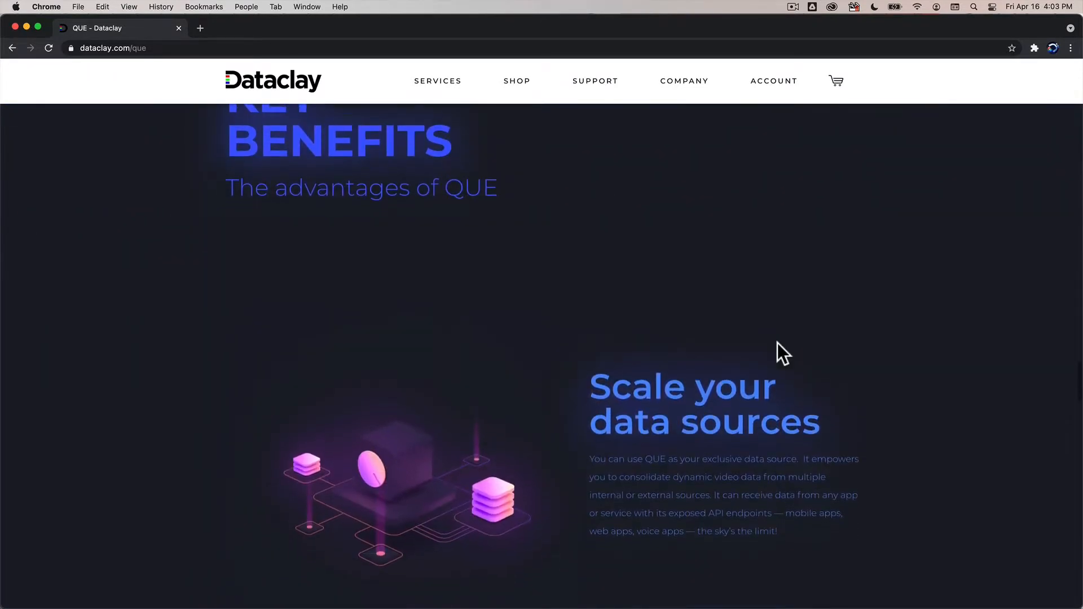
scroll("down", 3)
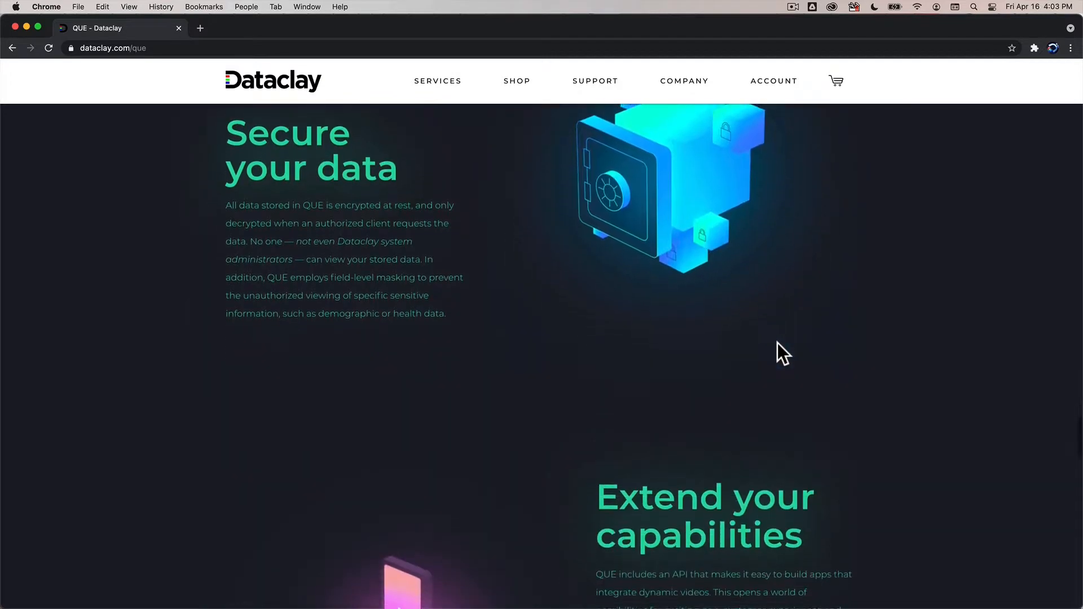
scroll("down", 3)
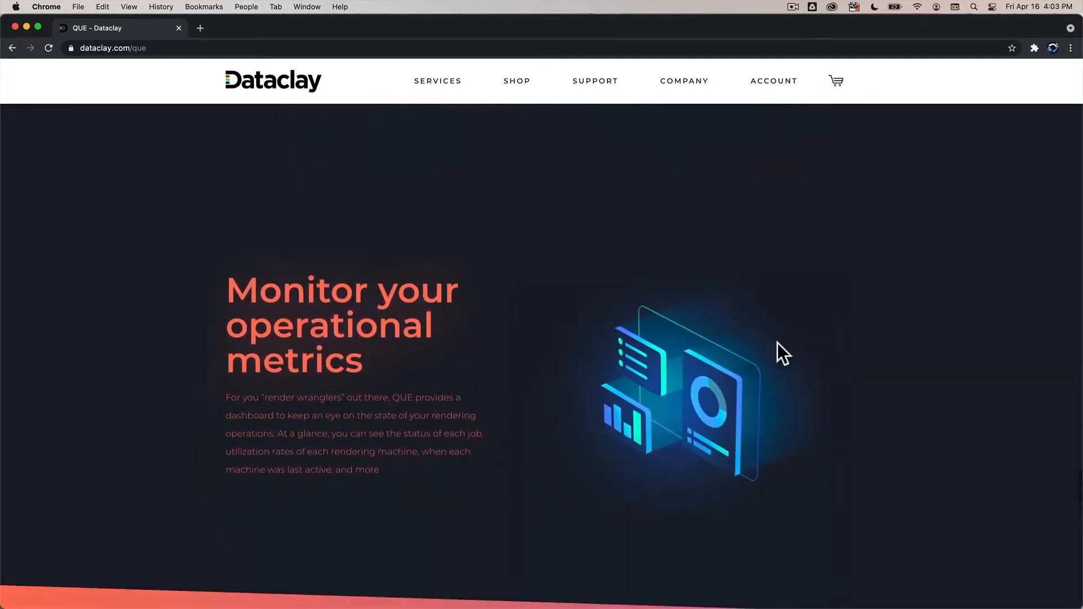
Scroll to Plans & Pricing and compare Solo, Team and Org features and prices
scroll("down", 3)
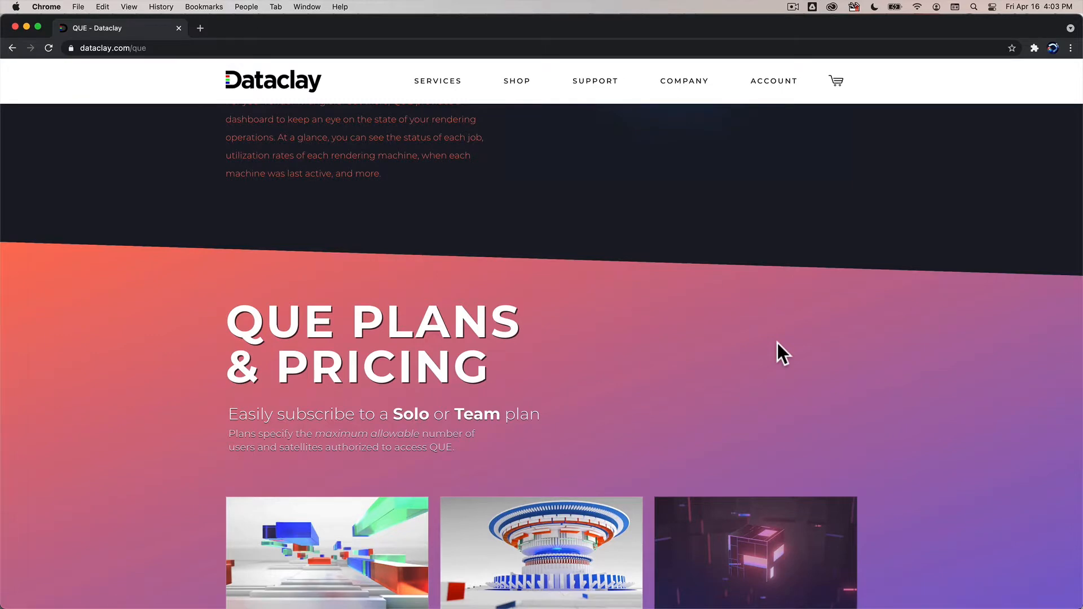
scroll("down", 3)
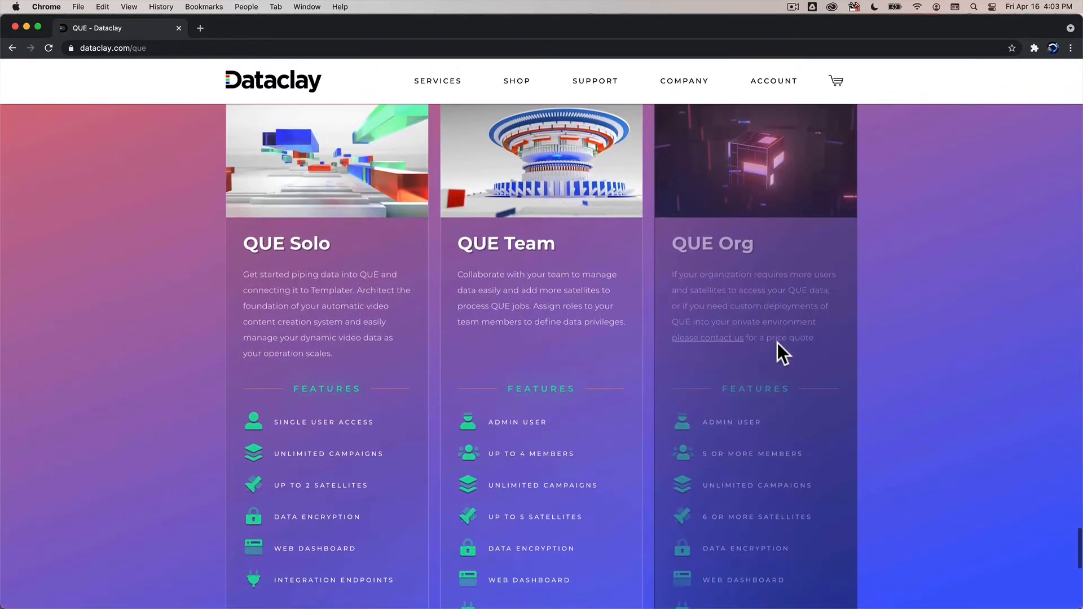
mouse_move(376, 418)
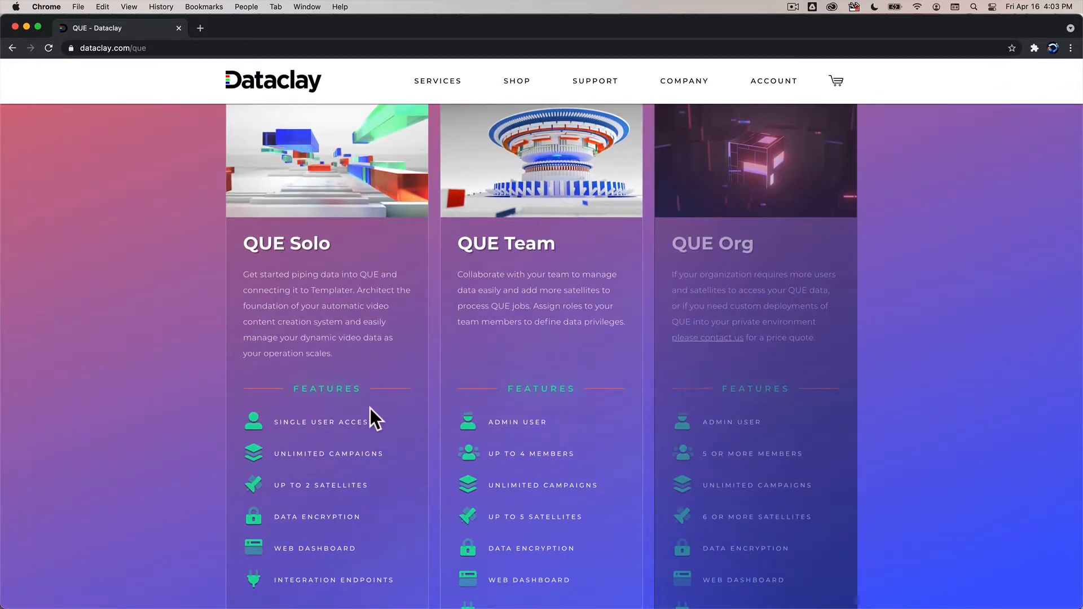
mouse_move(387, 487)
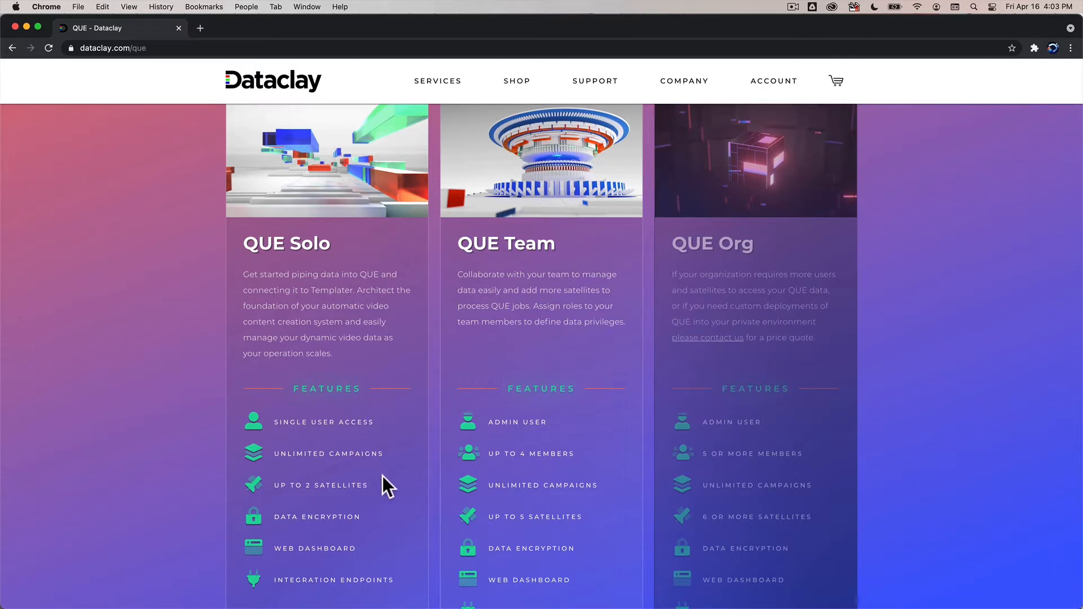
mouse_move(492, 421)
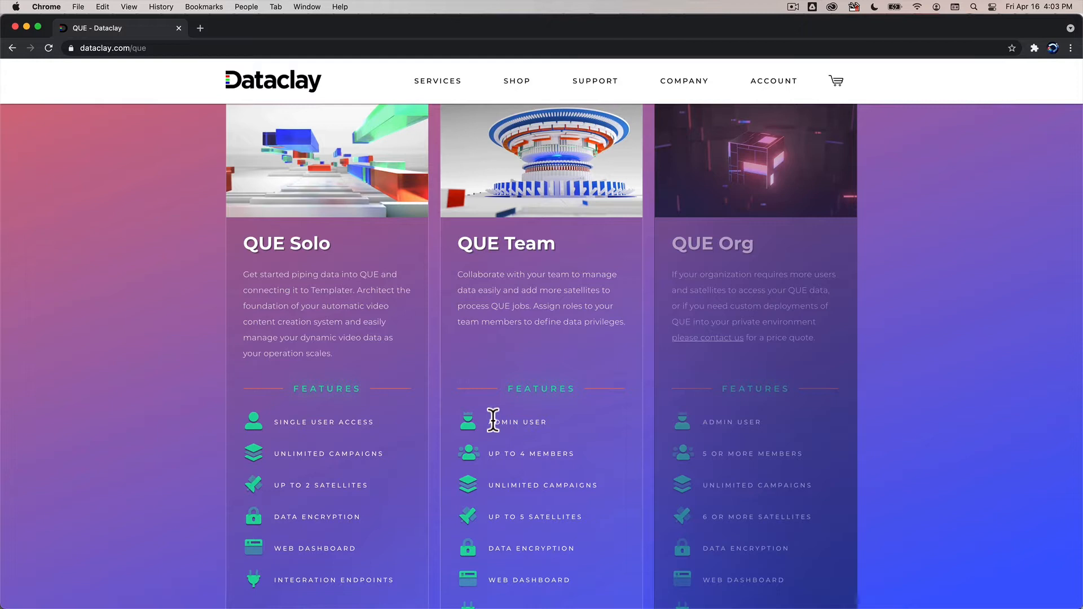
mouse_move(496, 453)
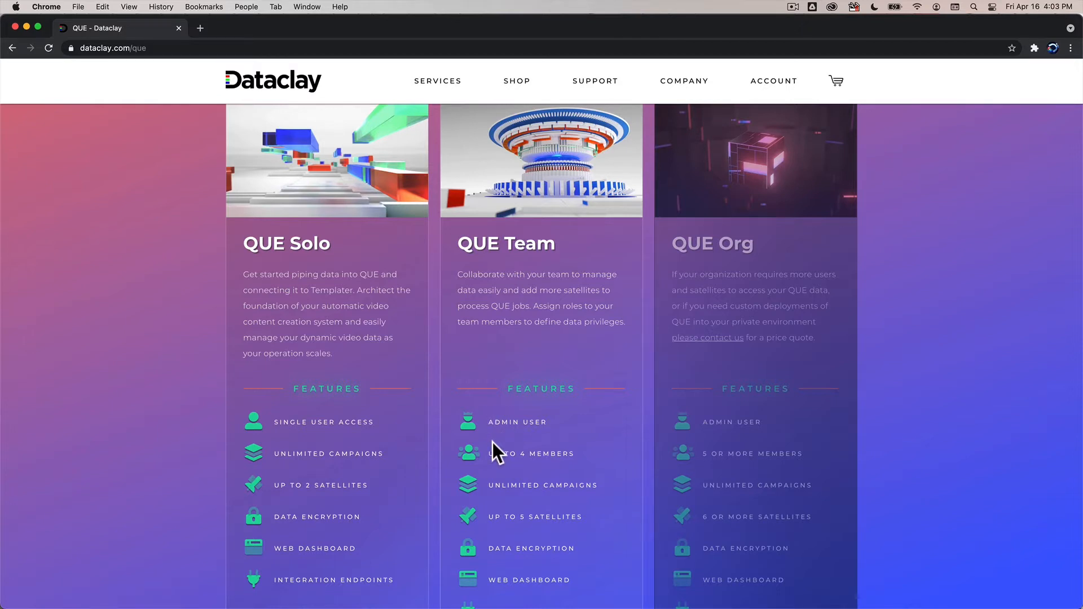
mouse_move(579, 454)
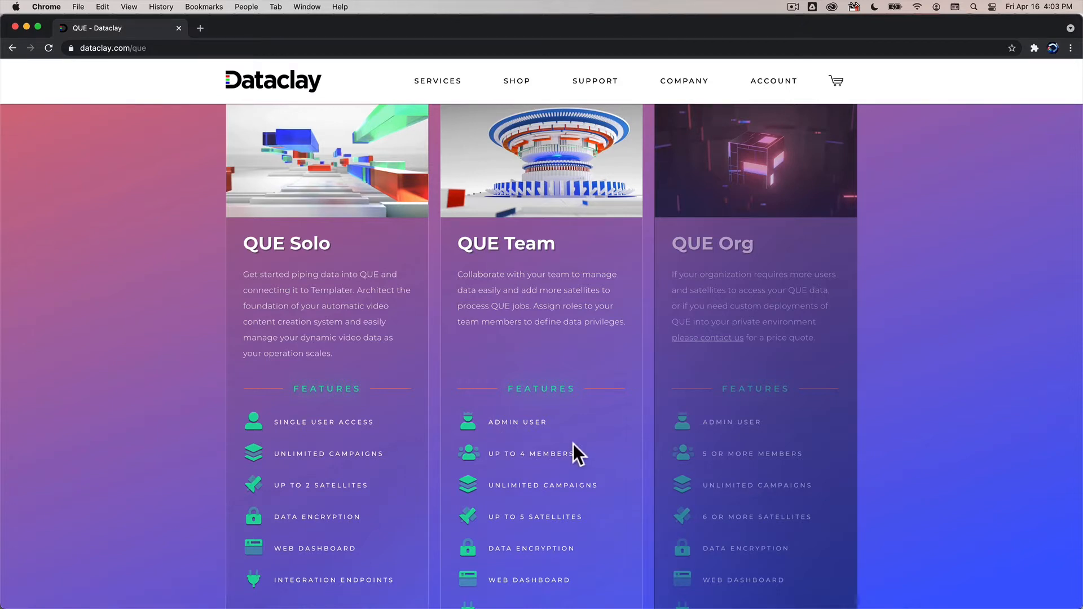
scroll("down", 3)
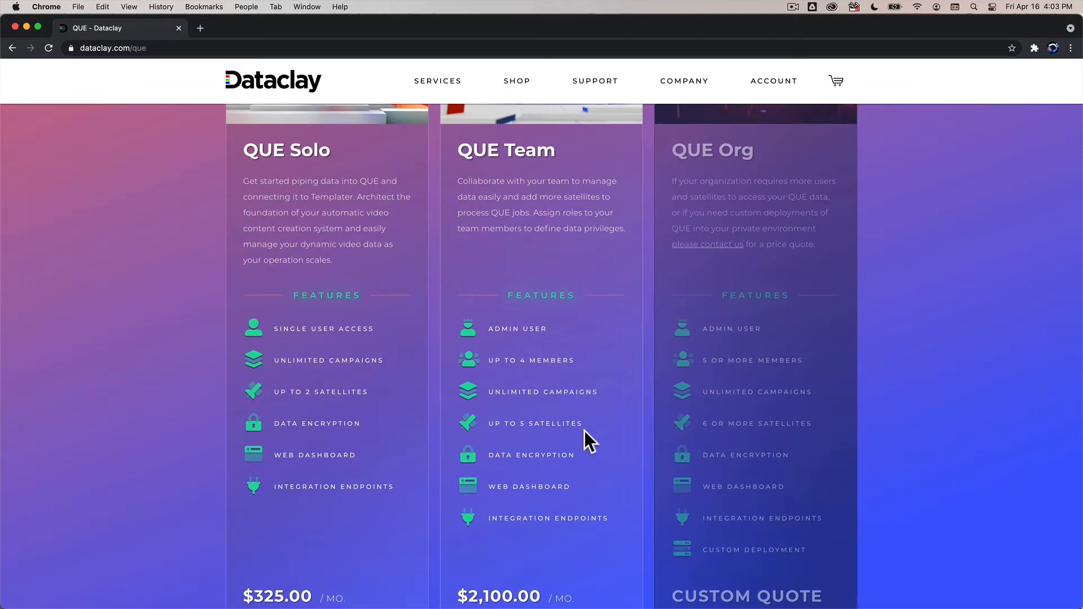
mouse_move(311, 392)
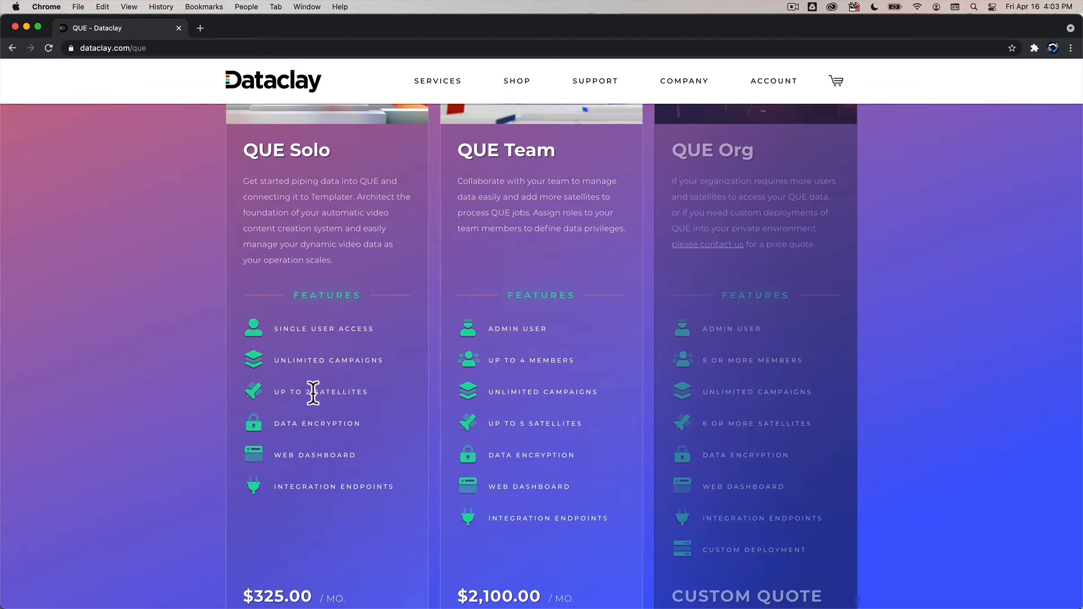
mouse_move(427, 413)
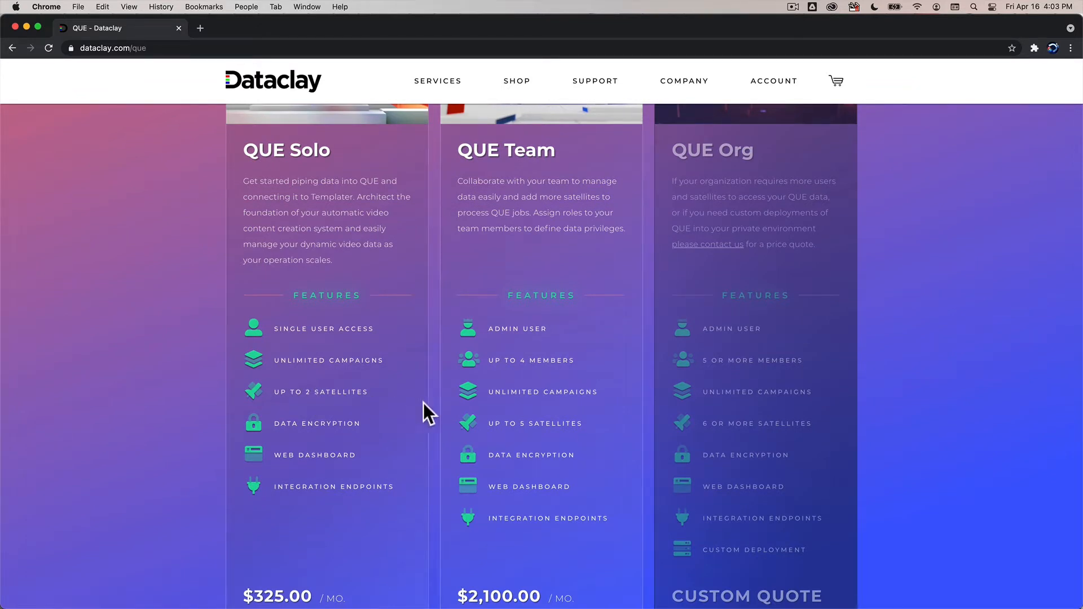
Agree to both terms and add QUE Team to the cart, free for 30 days
scroll("down", 3)
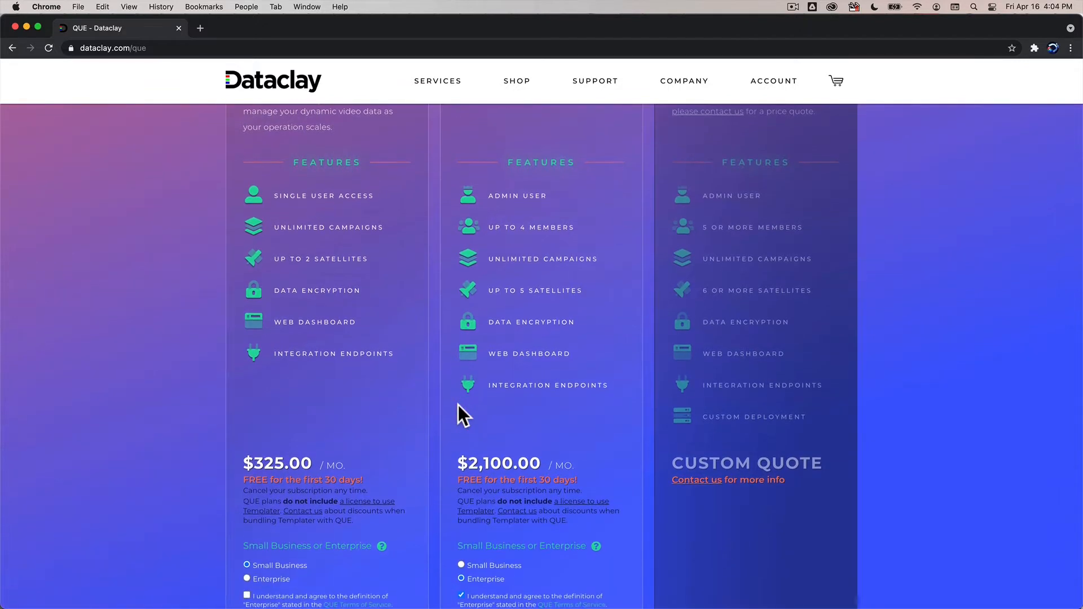
scroll("down", 3)
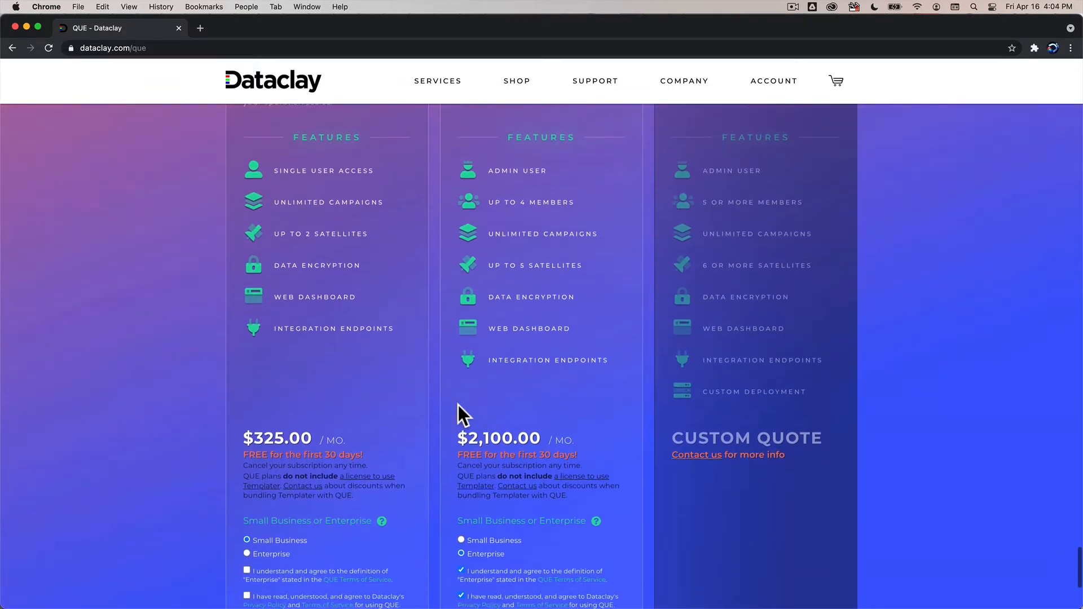
scroll("down", 3)
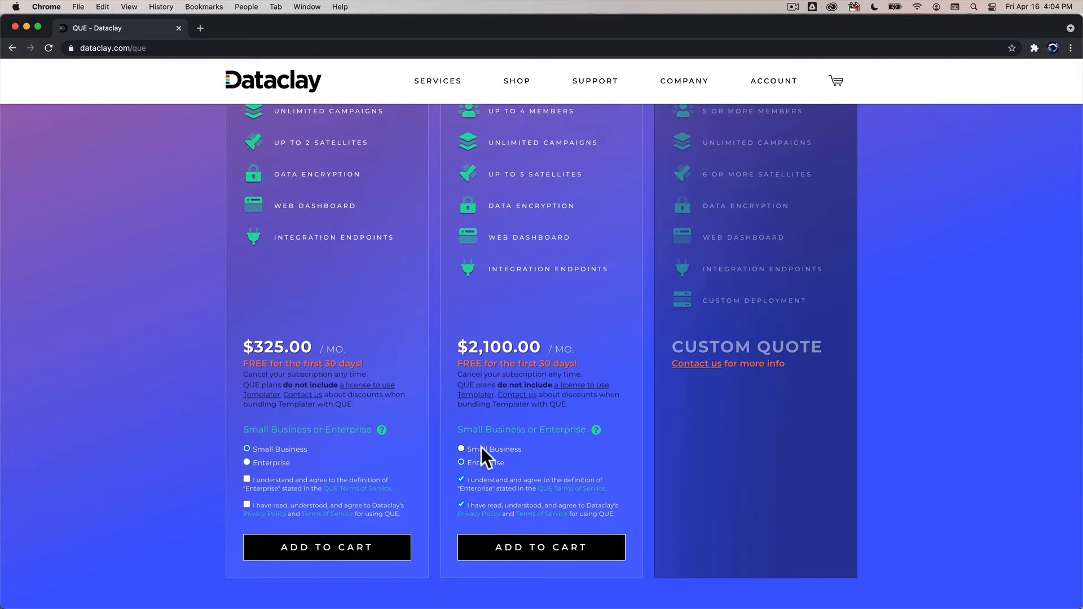
left_click(461, 449)
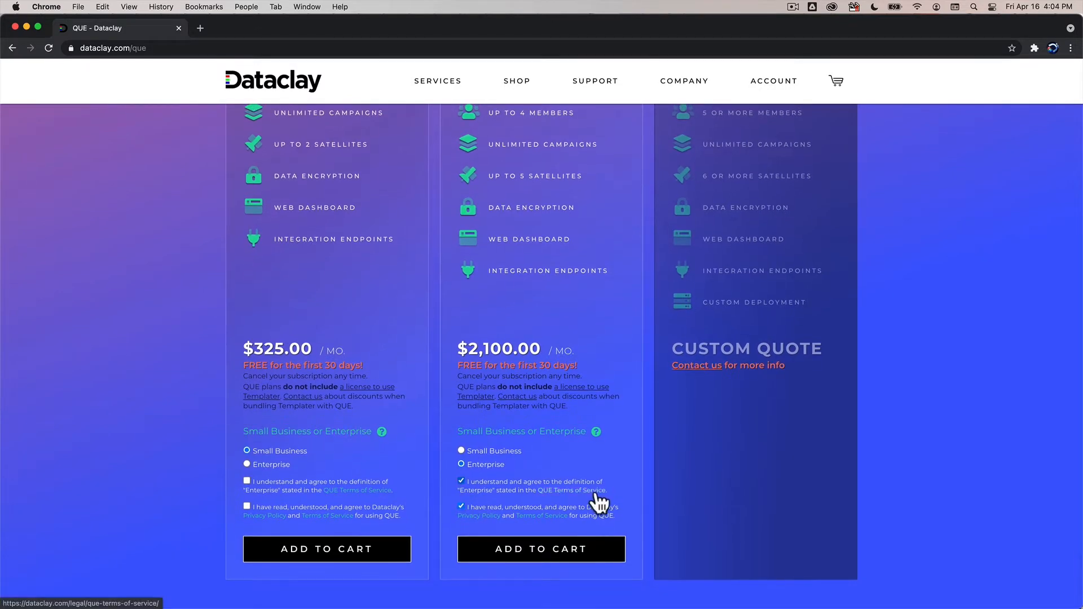
scroll("down", 3)
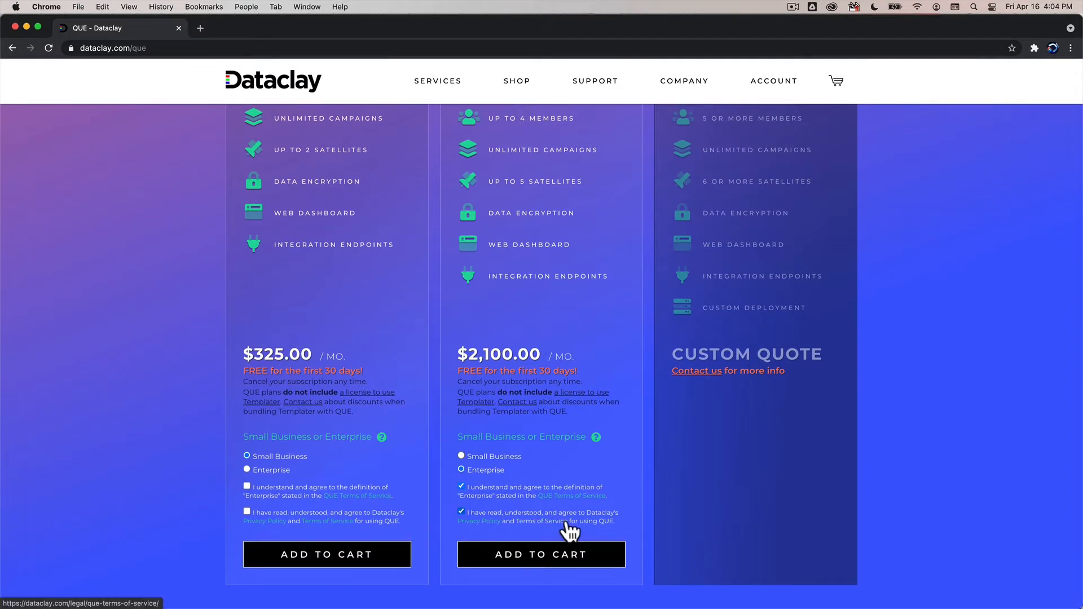
left_click(541, 555)
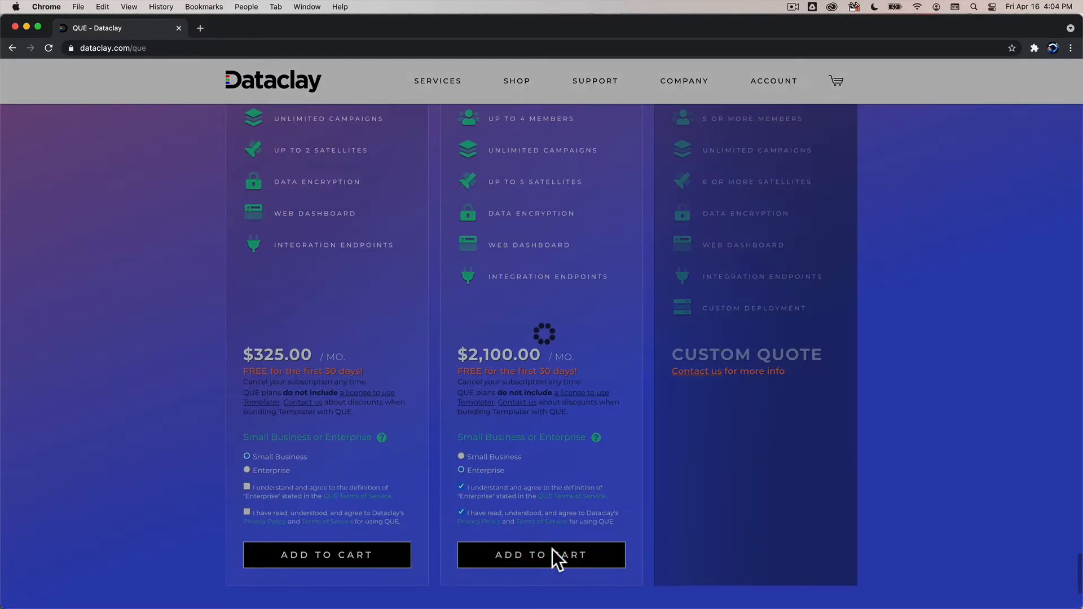
left_click(540, 554)
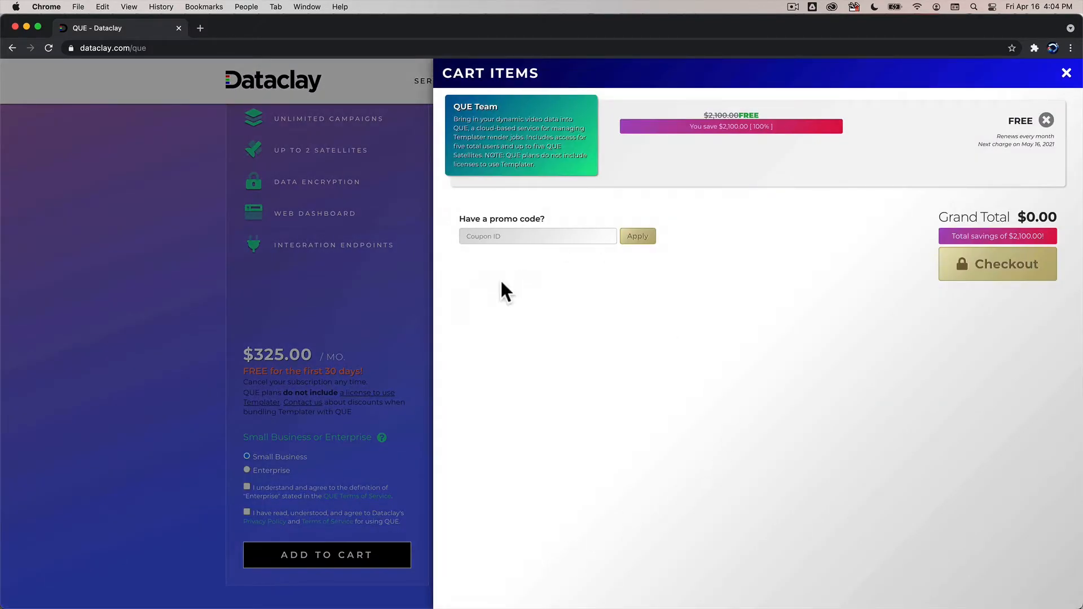
mouse_move(607, 258)
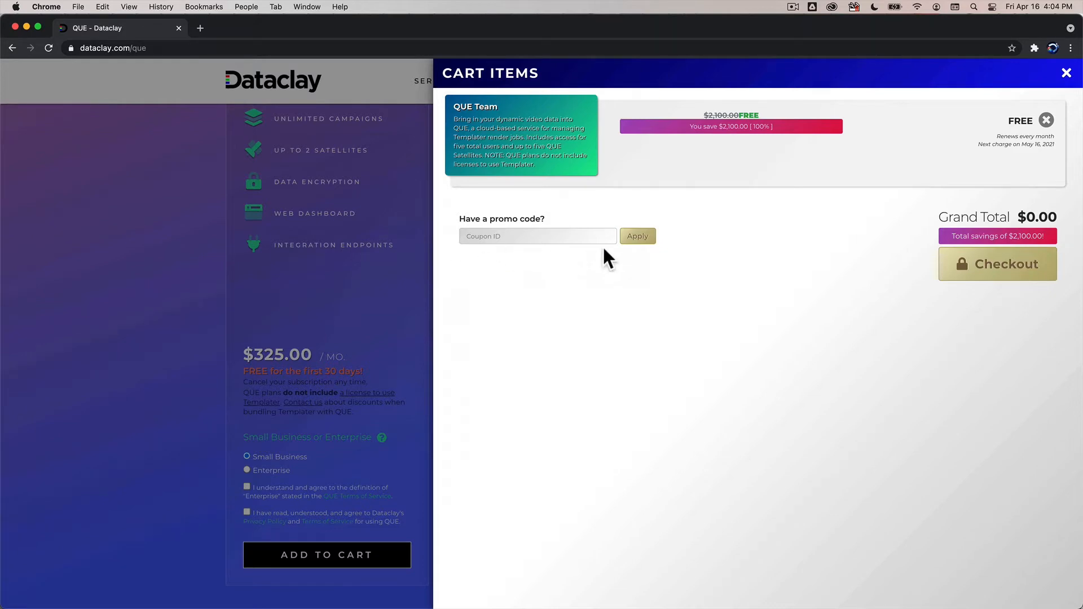
Check out QUE Team, inspect the Email and First Name fields, then close the form
left_click(997, 264)
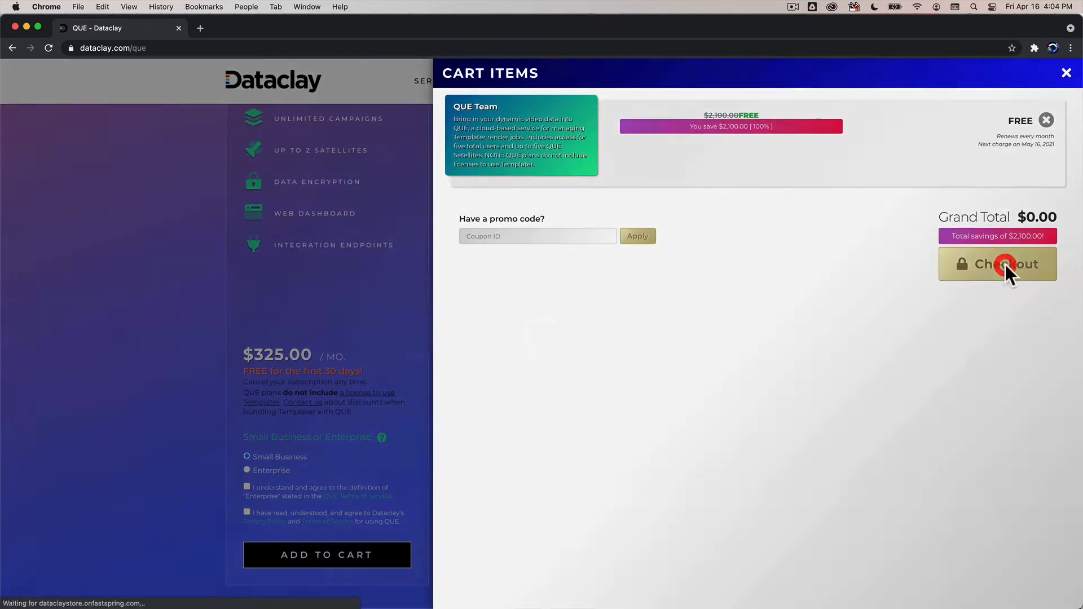
left_click(996, 264)
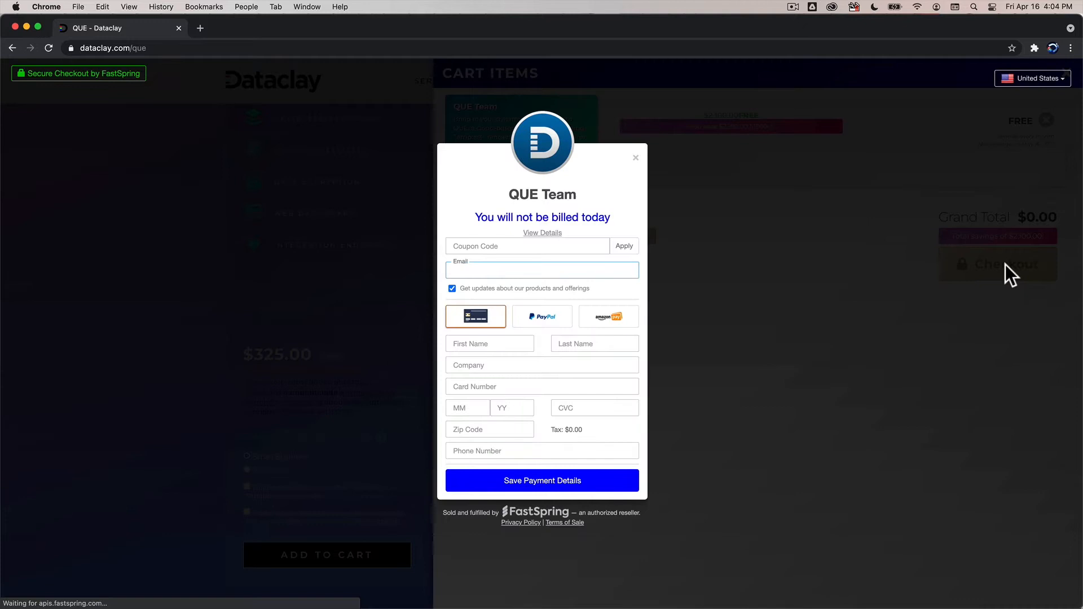
left_click(541, 270)
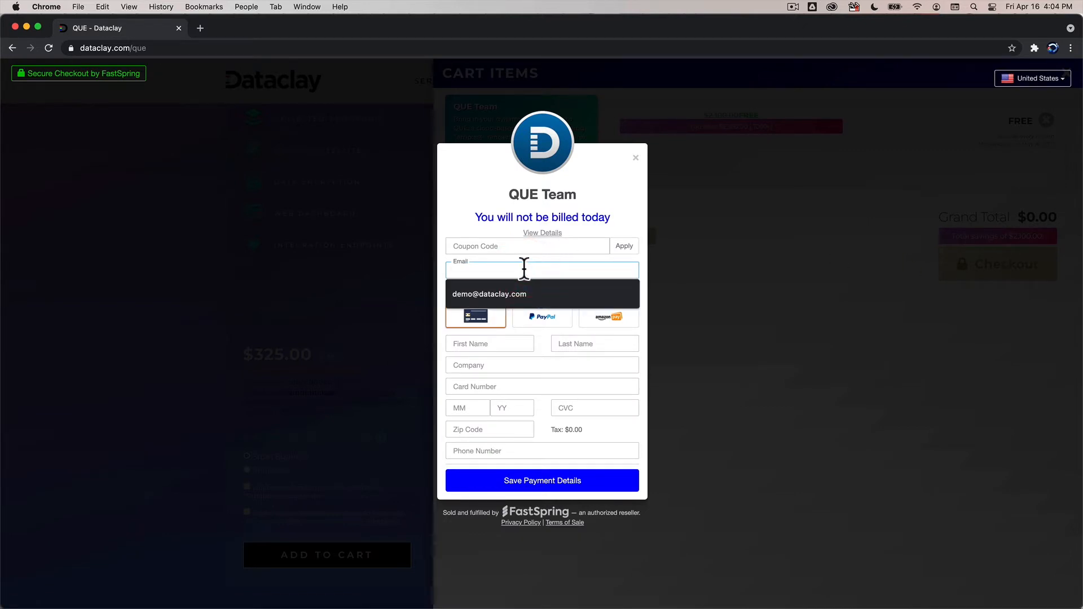
mouse_move(237, 83)
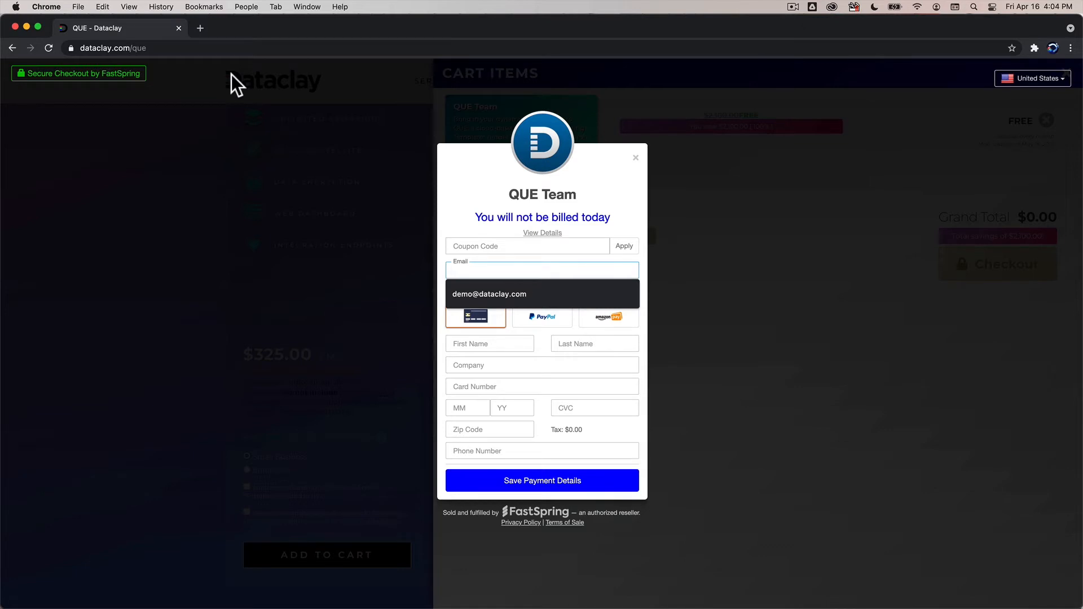
mouse_move(318, 93)
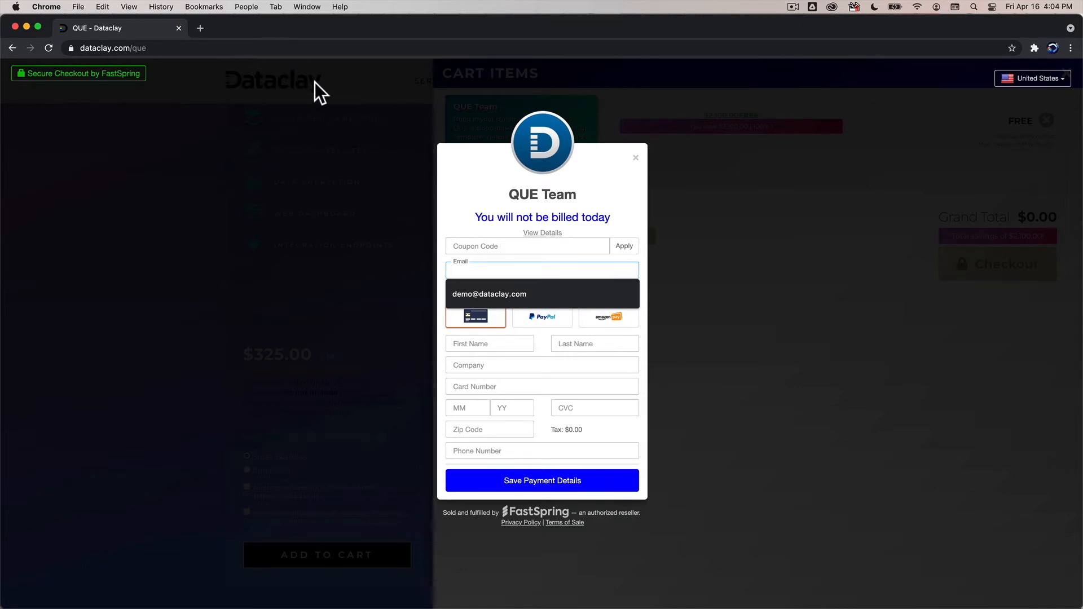
mouse_move(271, 116)
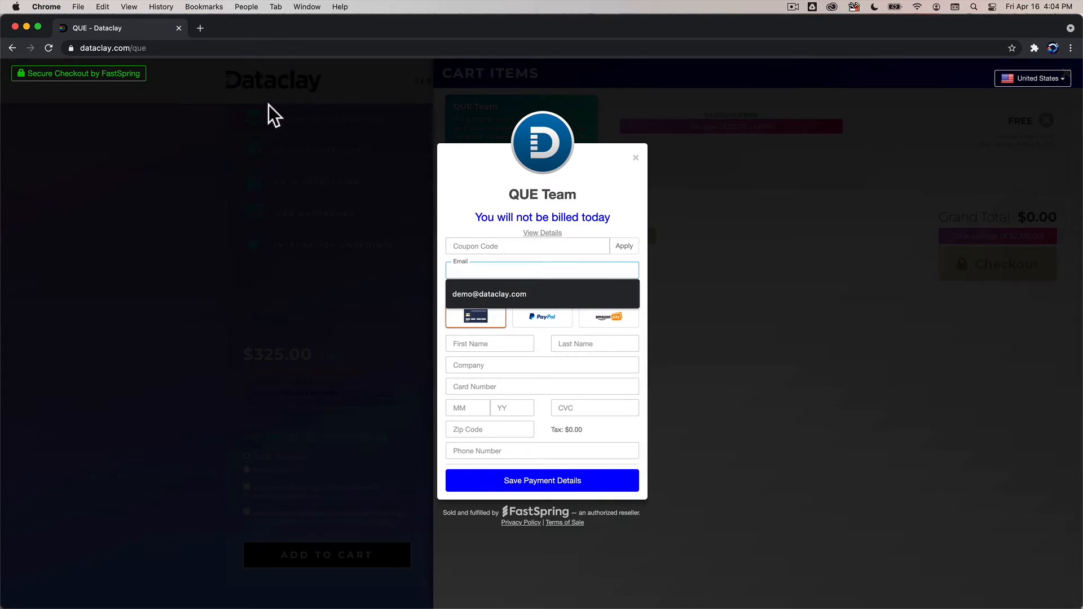
mouse_move(299, 147)
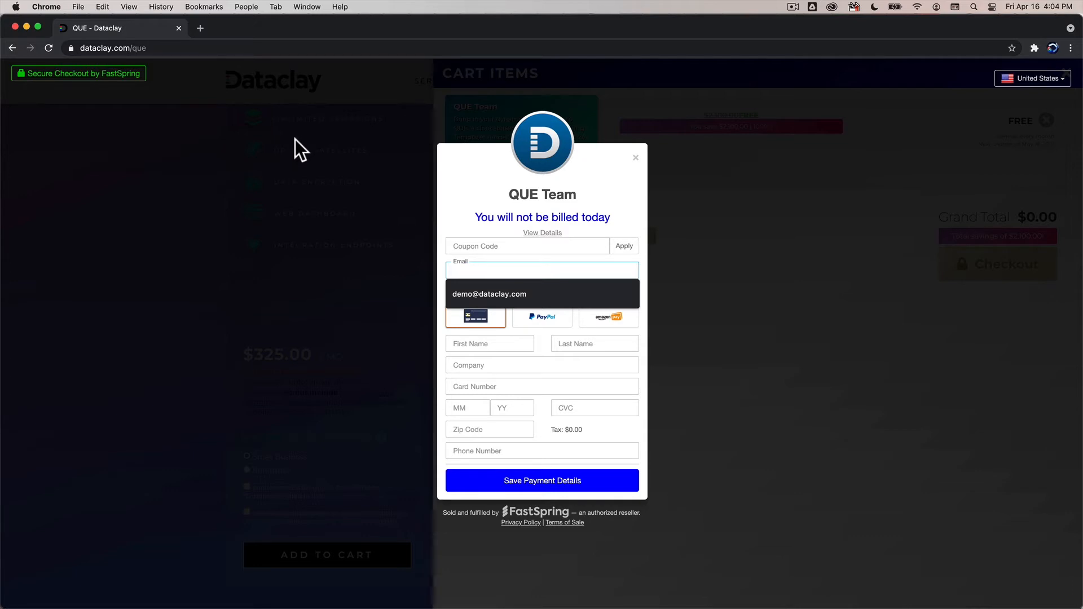
left_click(542, 270)
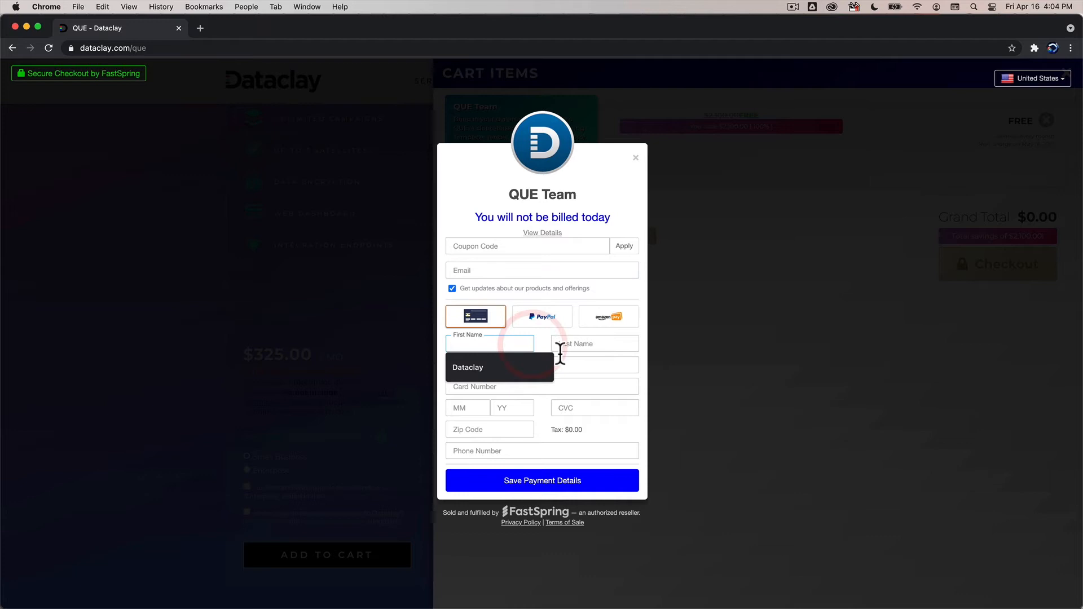
mouse_move(558, 495)
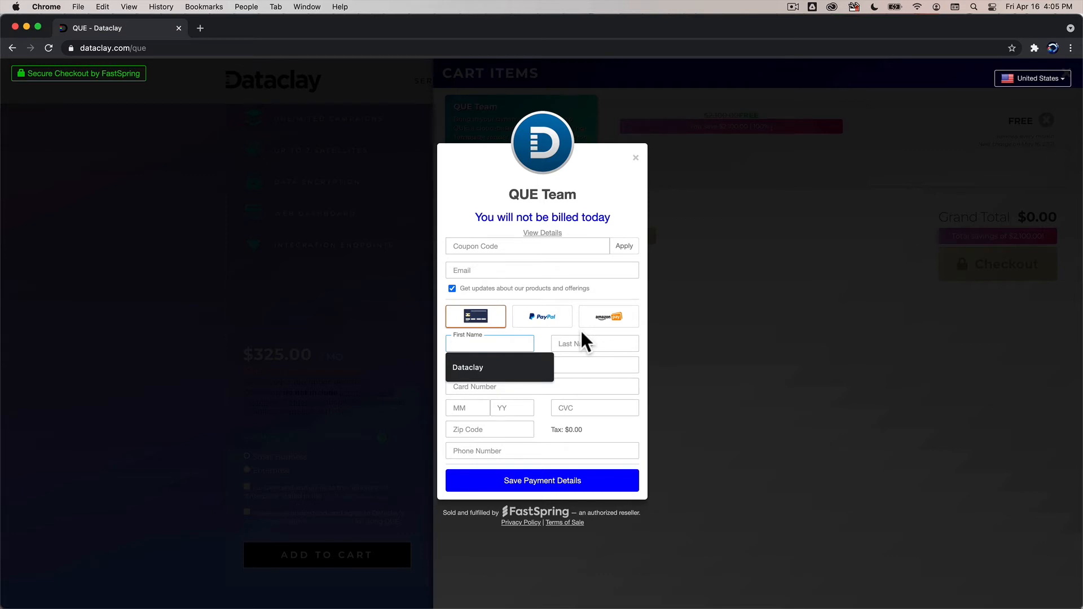
mouse_move(639, 166)
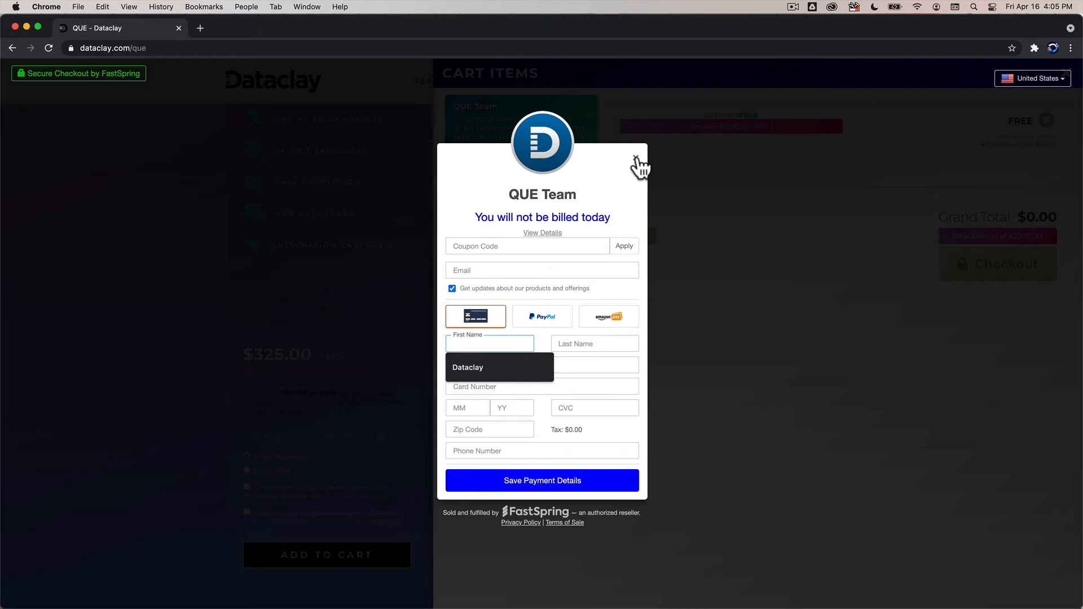
left_click(200, 28)
type("que.")
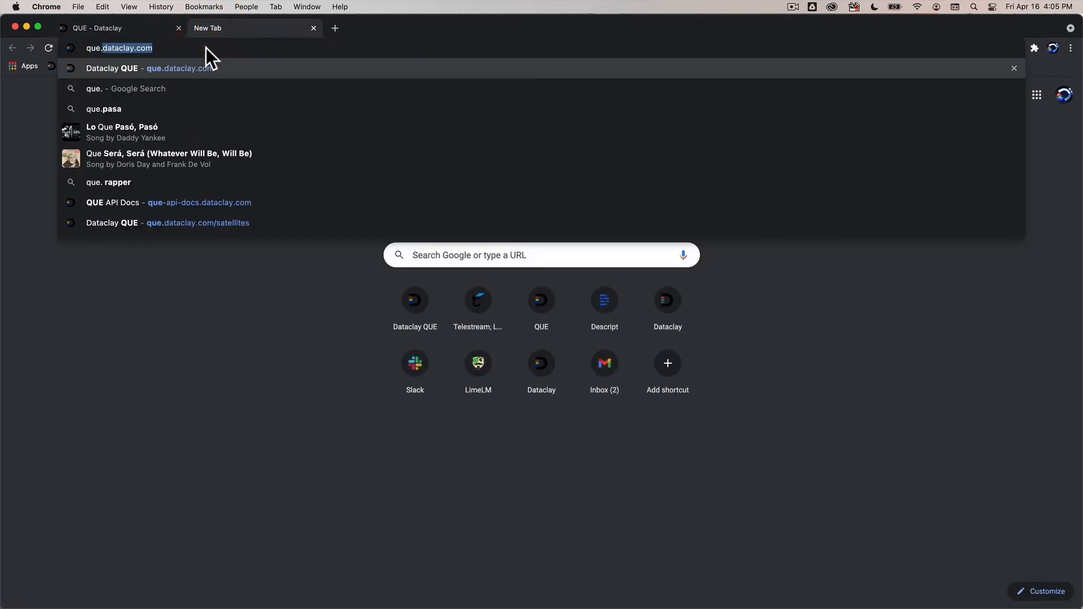
Load que.dataclay.com in a new tab to reach the Campaigns page
key("Return")
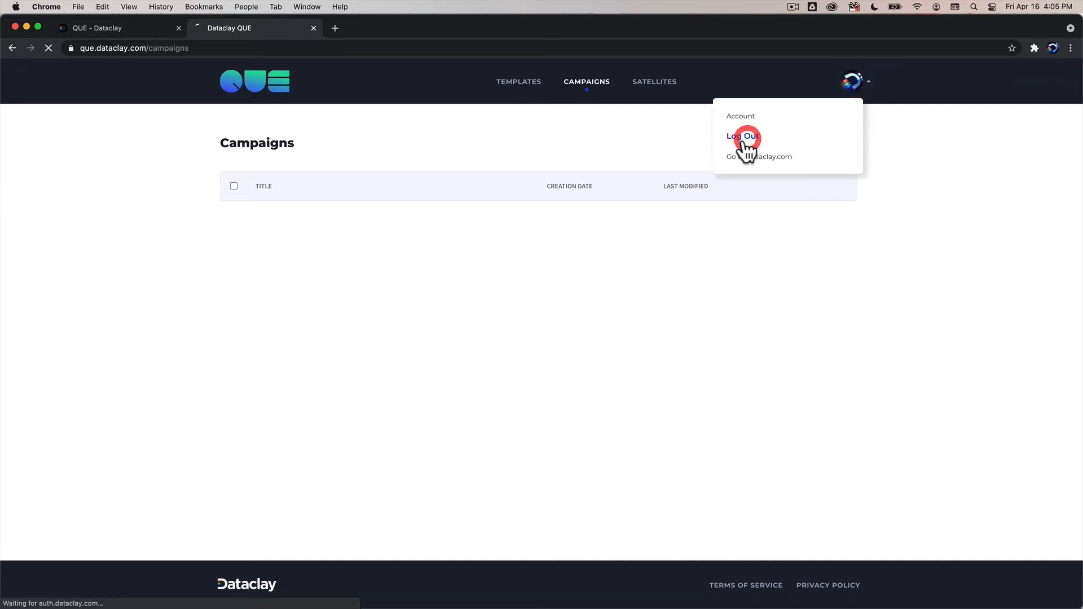
Log out, then log back in via Google with the demo account
left_click(742, 136)
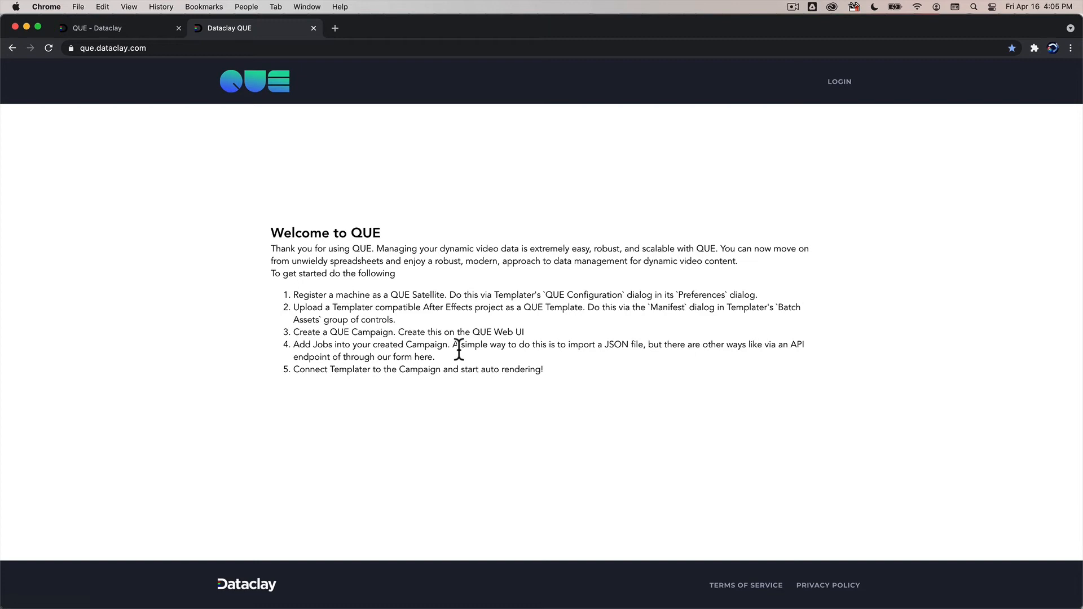
left_click(838, 80)
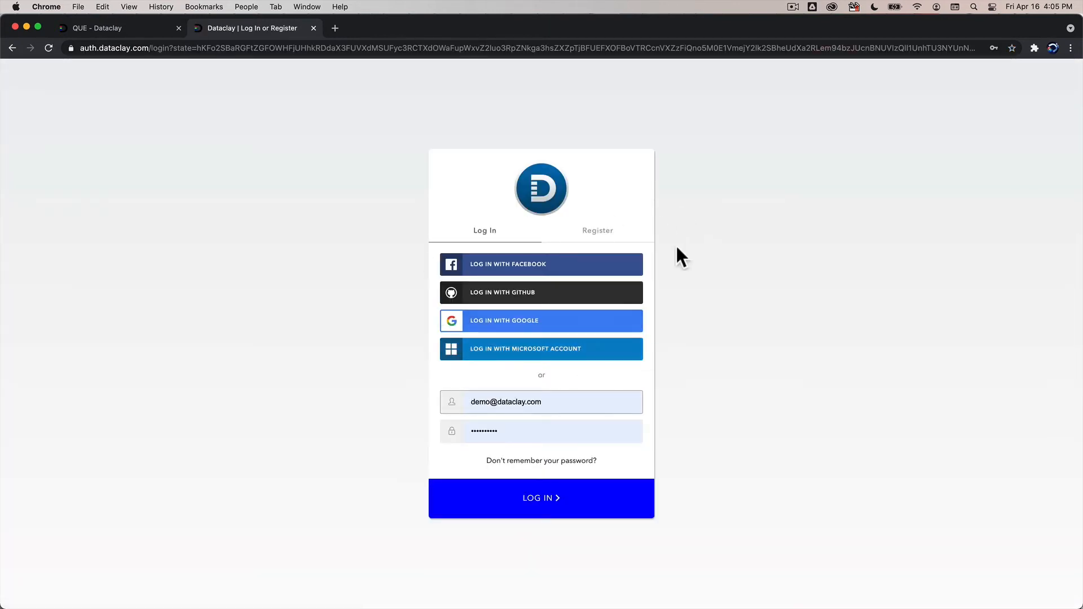
mouse_move(572, 335)
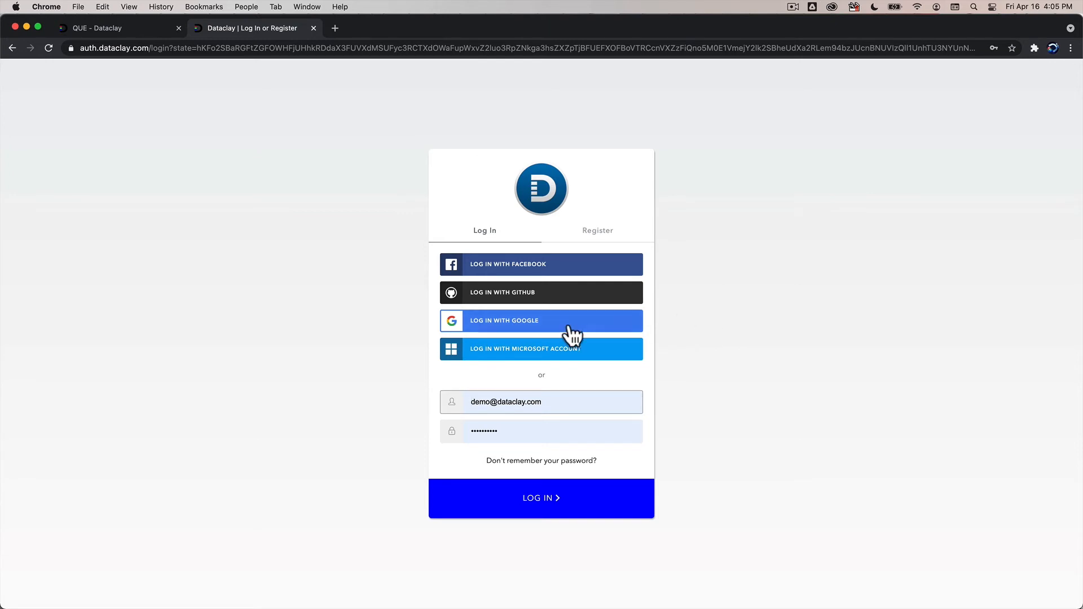
left_click(541, 320)
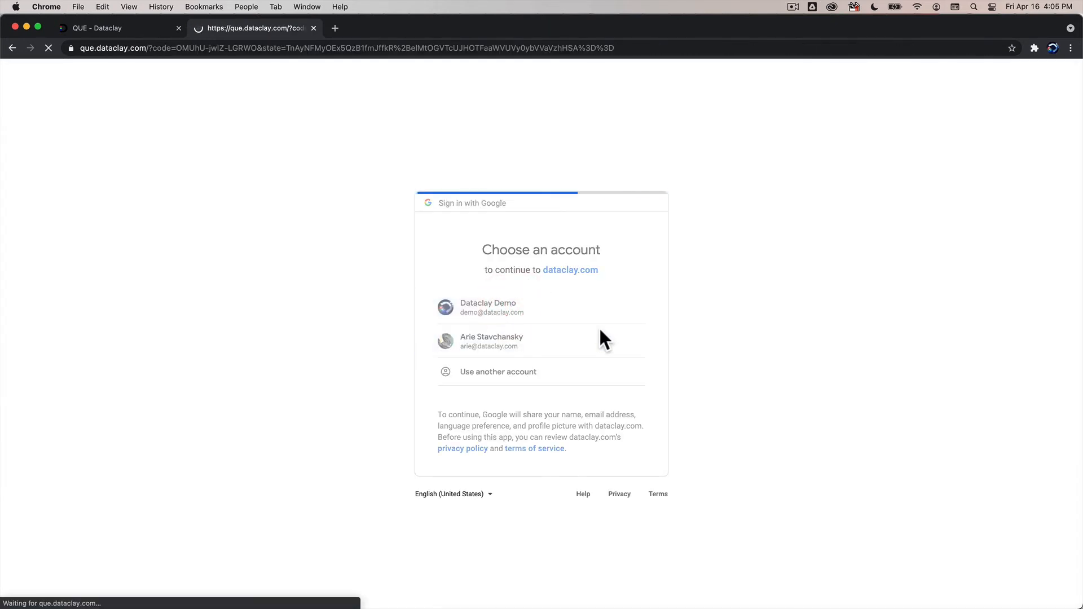
left_click(492, 341)
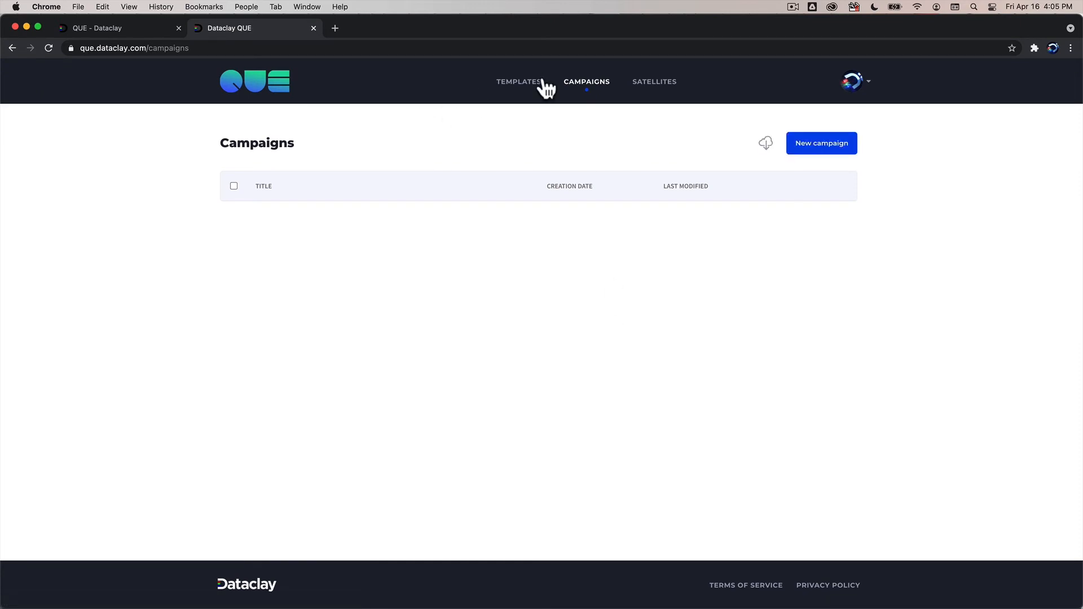
Browse the empty Templates and Satellites pages, then open the account menu
left_click(518, 81)
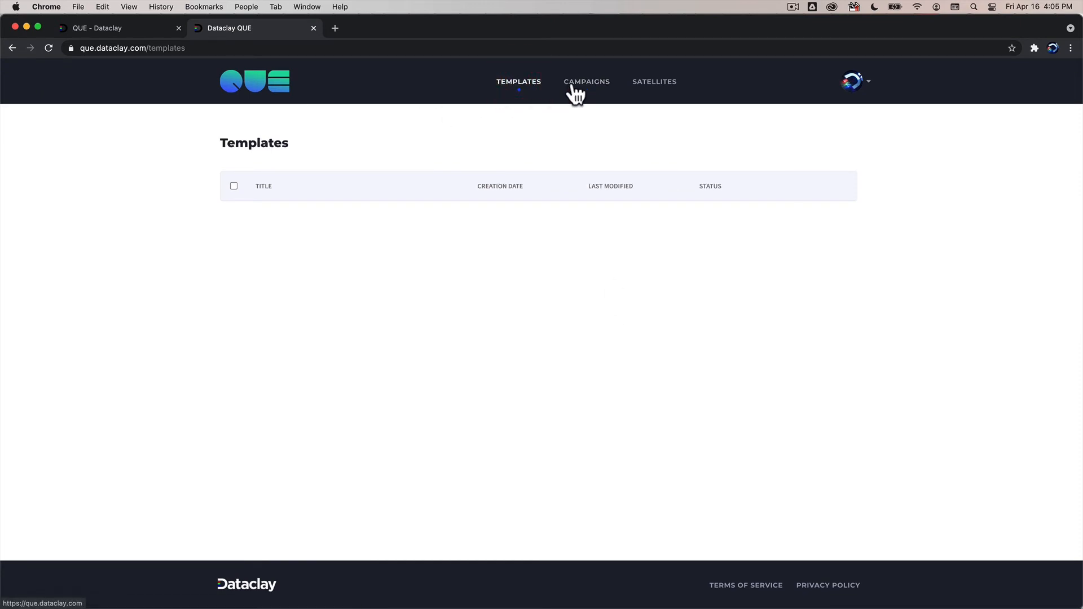
left_click(654, 81)
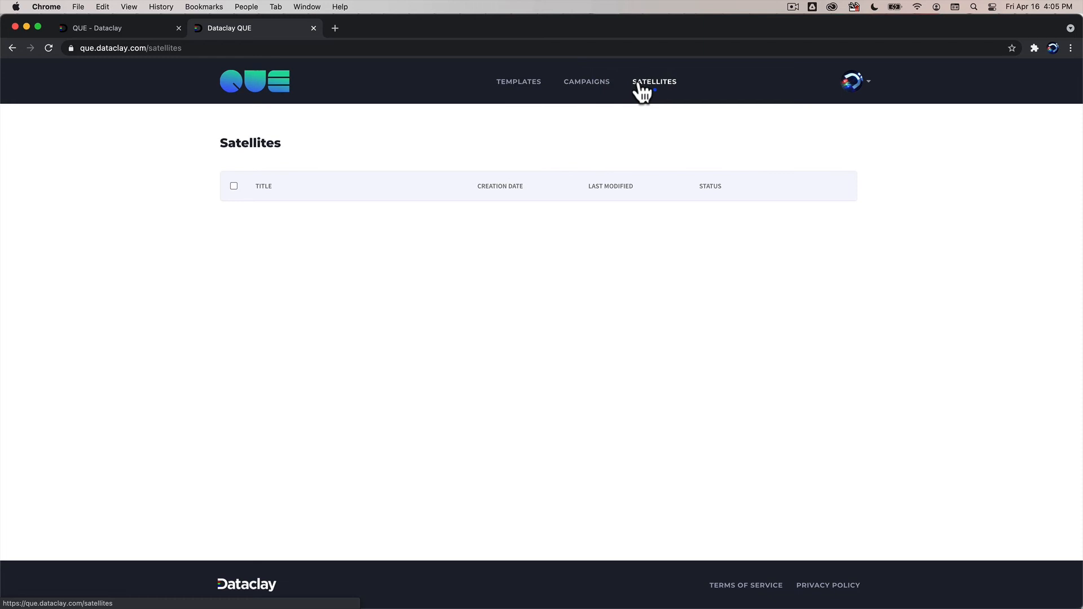
mouse_move(546, 230)
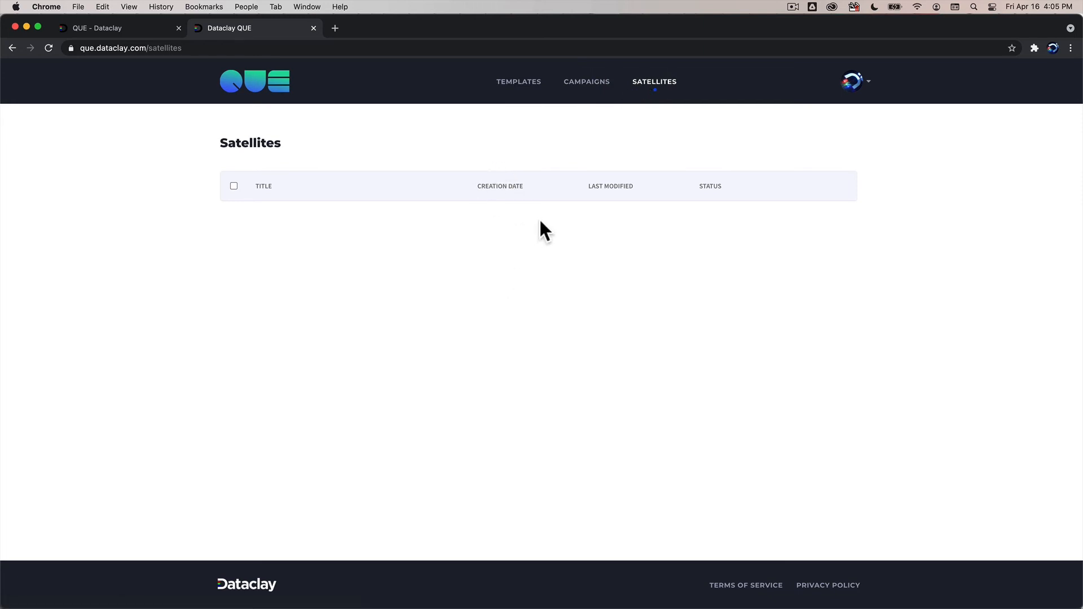
mouse_move(668, 266)
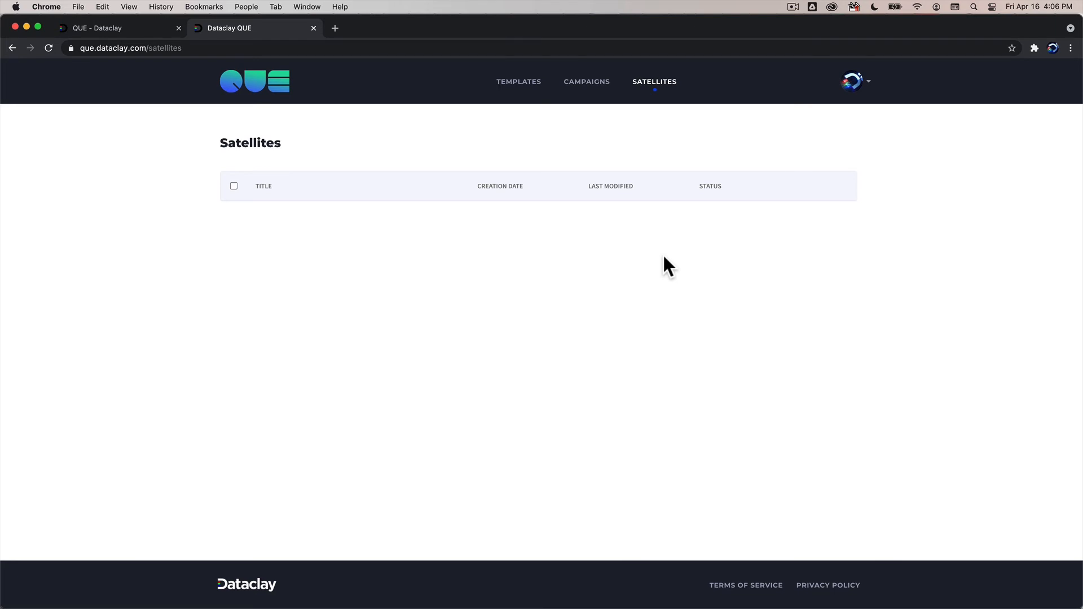
left_click(853, 80)
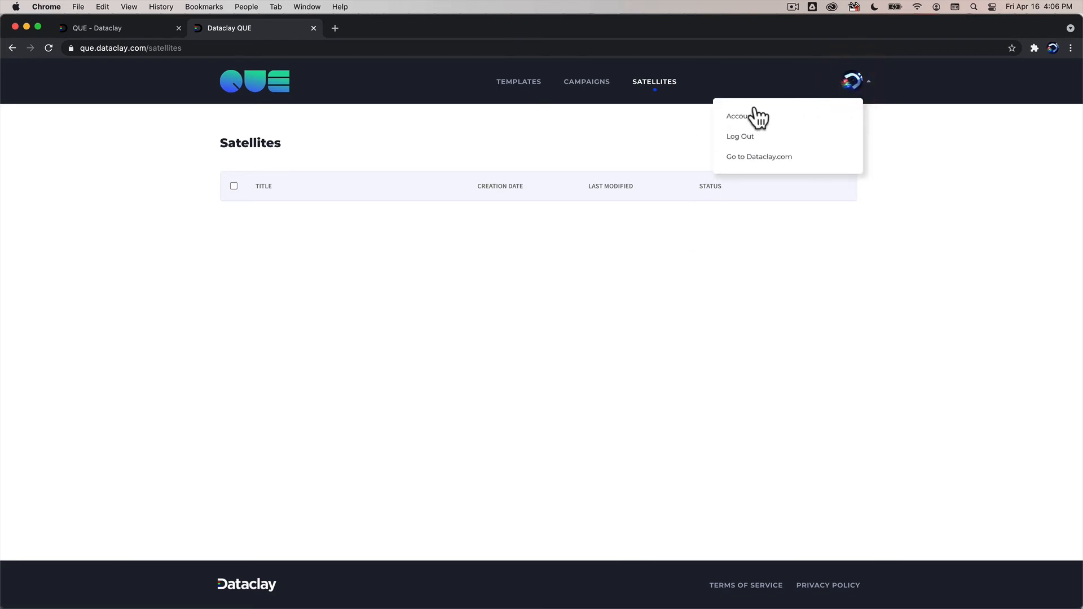
Open the Account page and select the profile email address
left_click(738, 115)
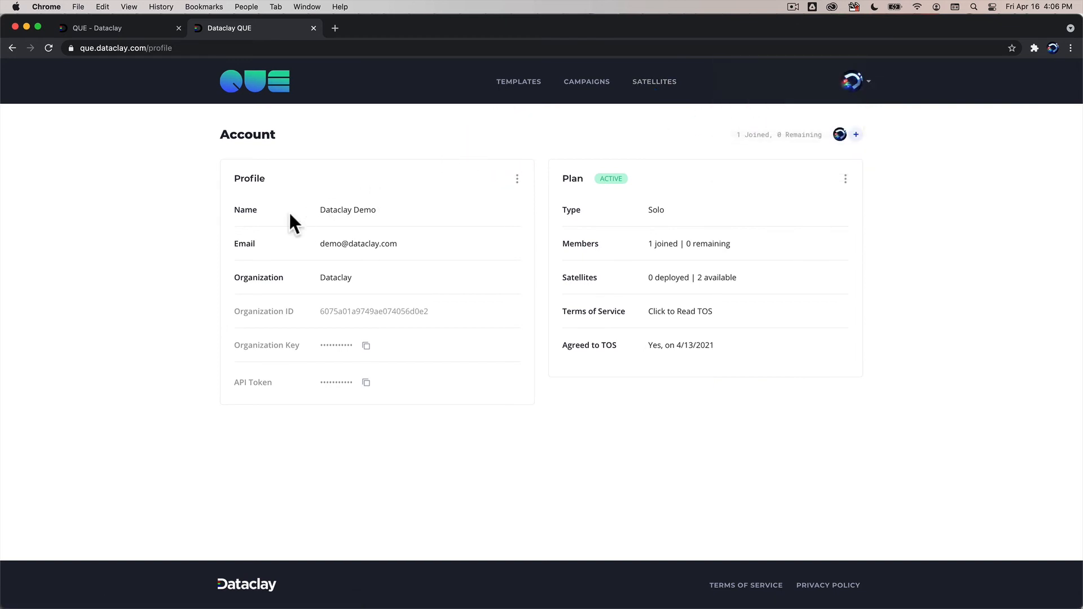
mouse_move(233, 369)
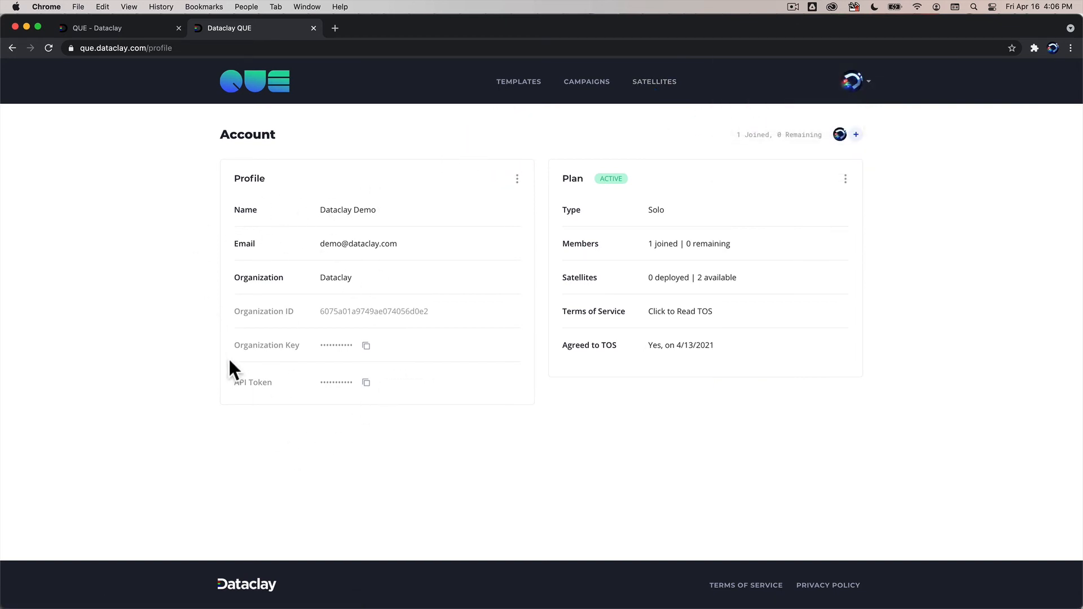
mouse_move(283, 391)
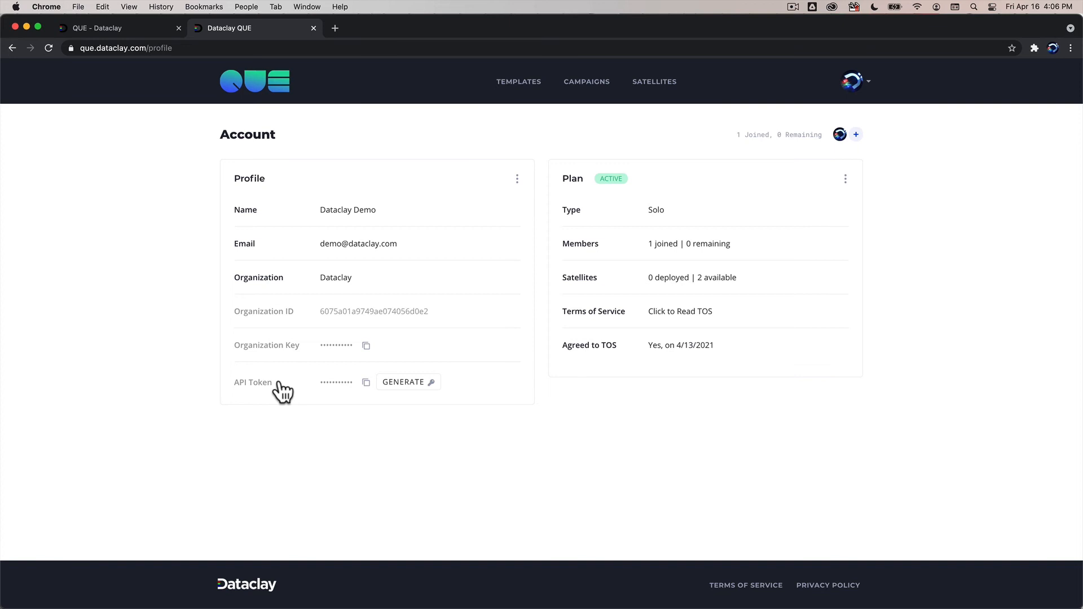
mouse_move(317, 392)
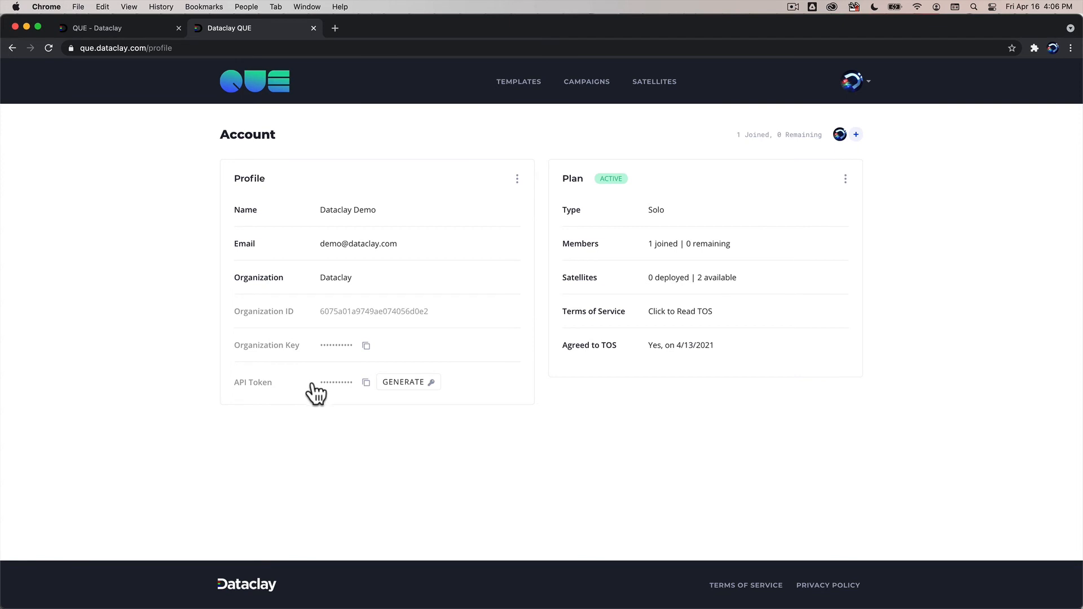
mouse_move(335, 278)
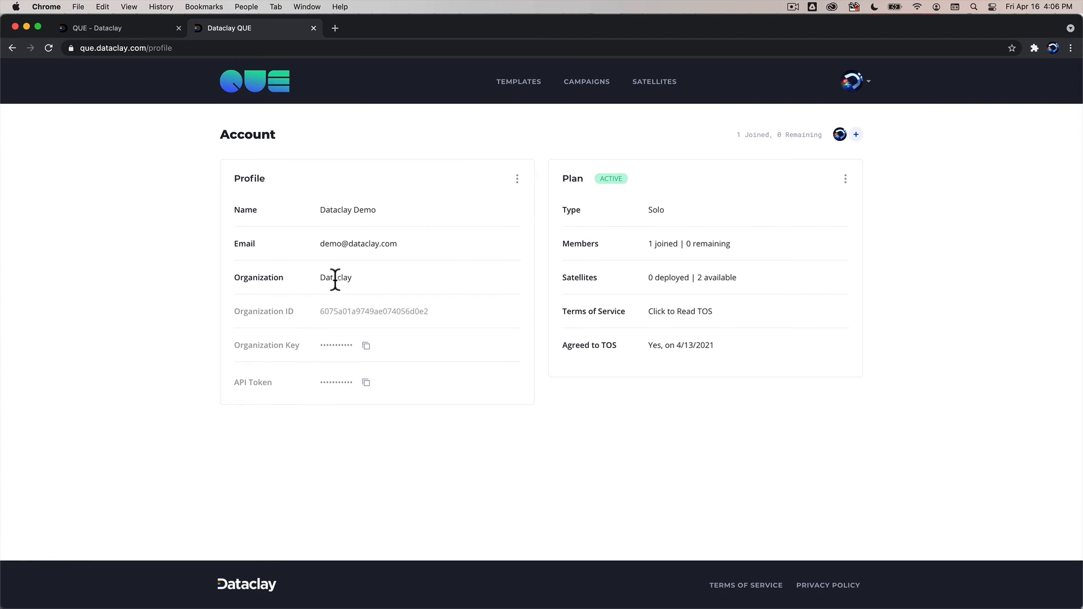
double_click(358, 243)
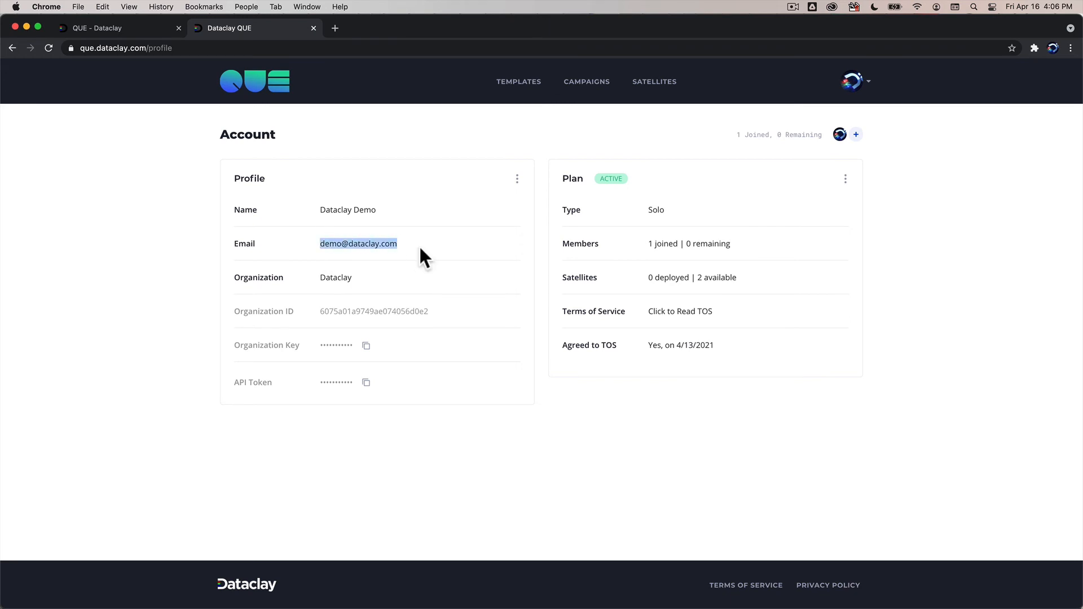
mouse_move(654, 161)
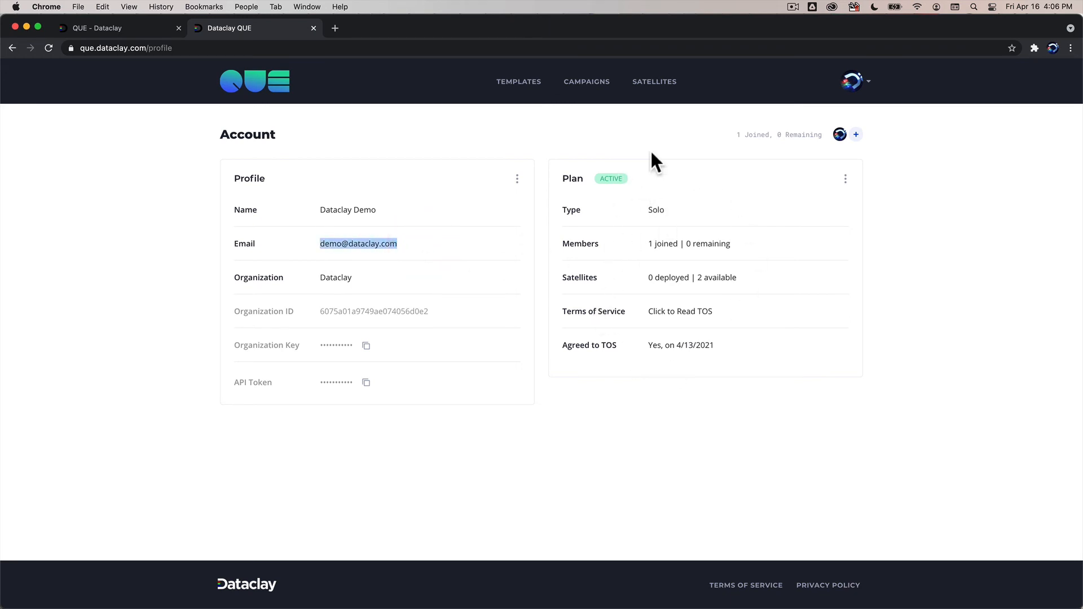
mouse_move(652, 217)
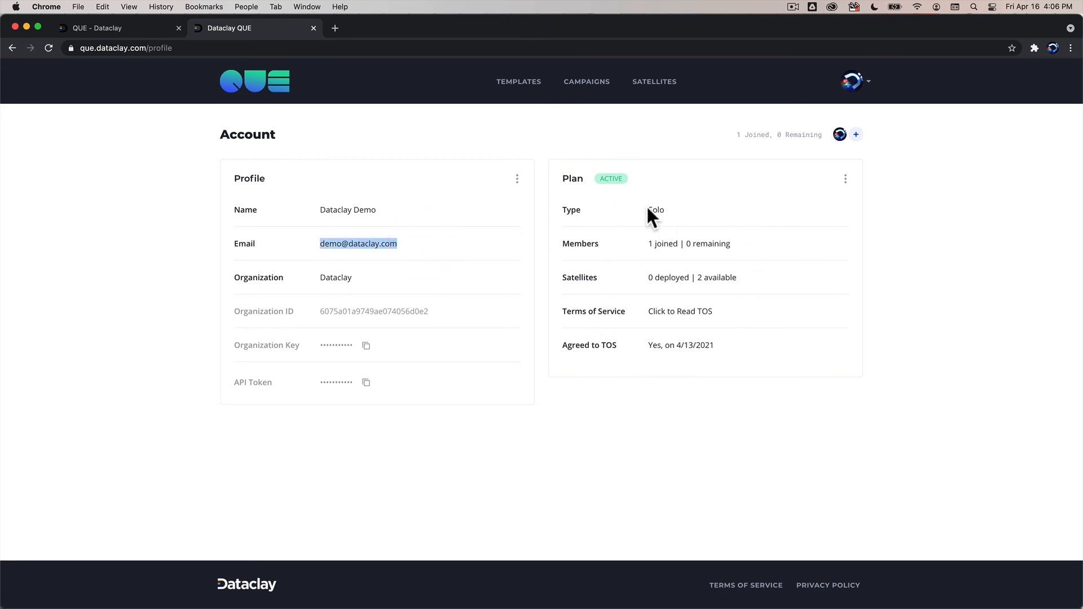